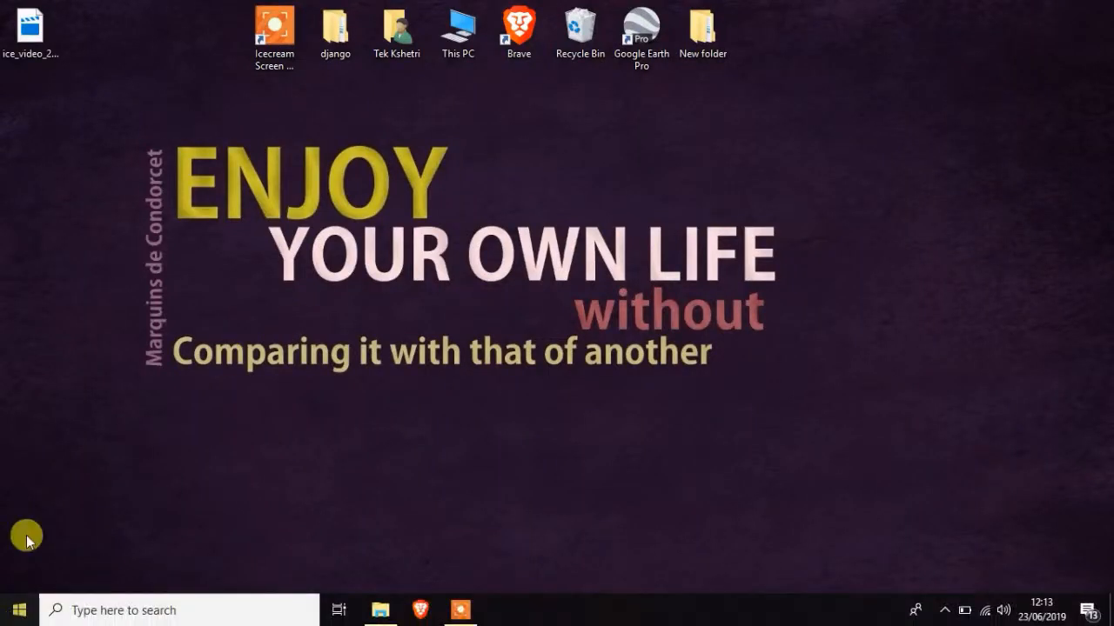
- Open the Start menu to reach the ENVI 5.3 group's ENVI Classic 5.3 Help entry
click(18, 610)
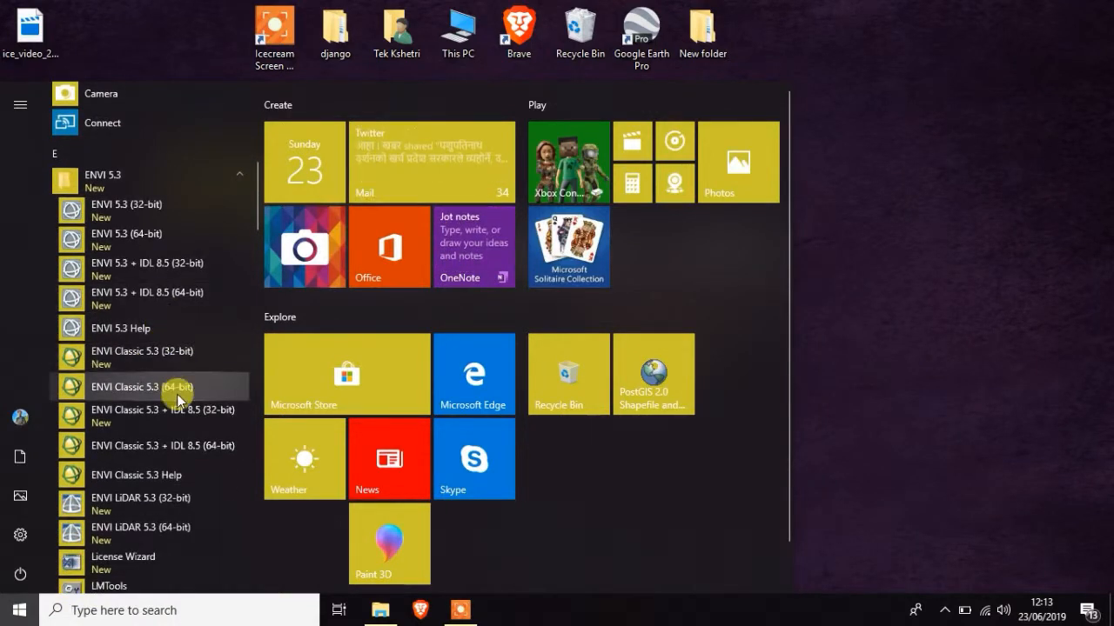
mouse_move(179, 475)
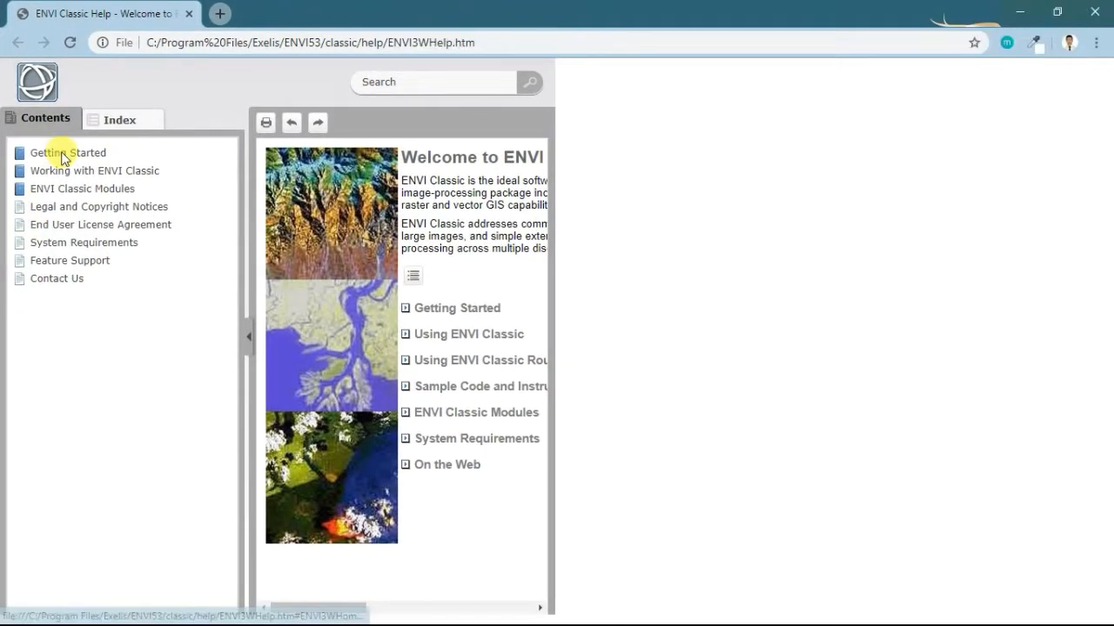
- Navigate help Contents to Getting Started > Tutorials > ENVI Classic > Orthorectifying Using RPCs
click(68, 152)
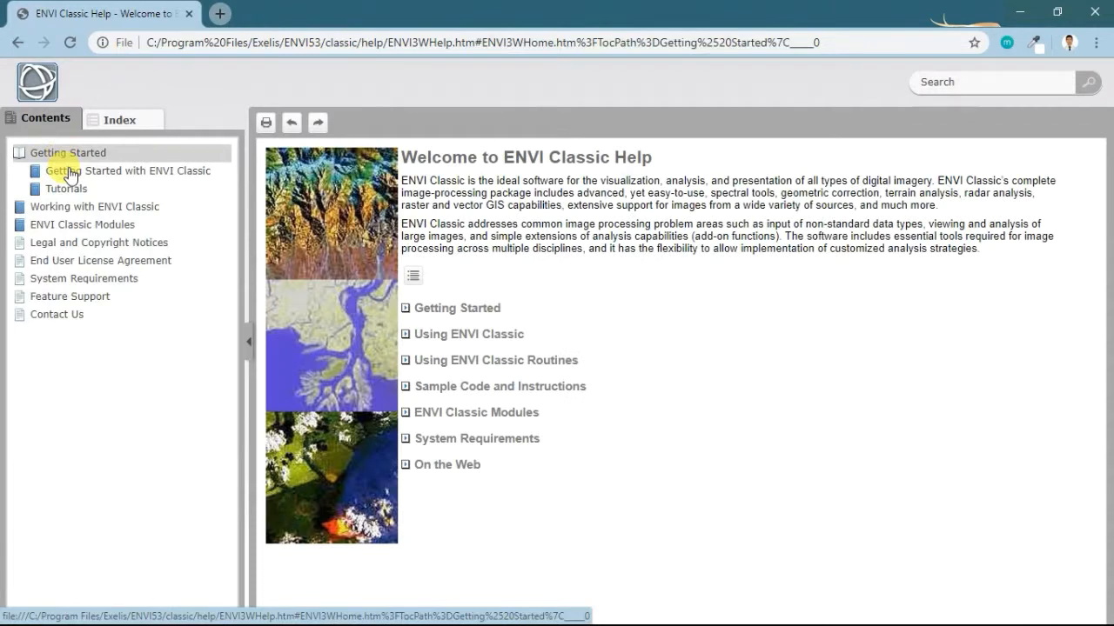
click(65, 189)
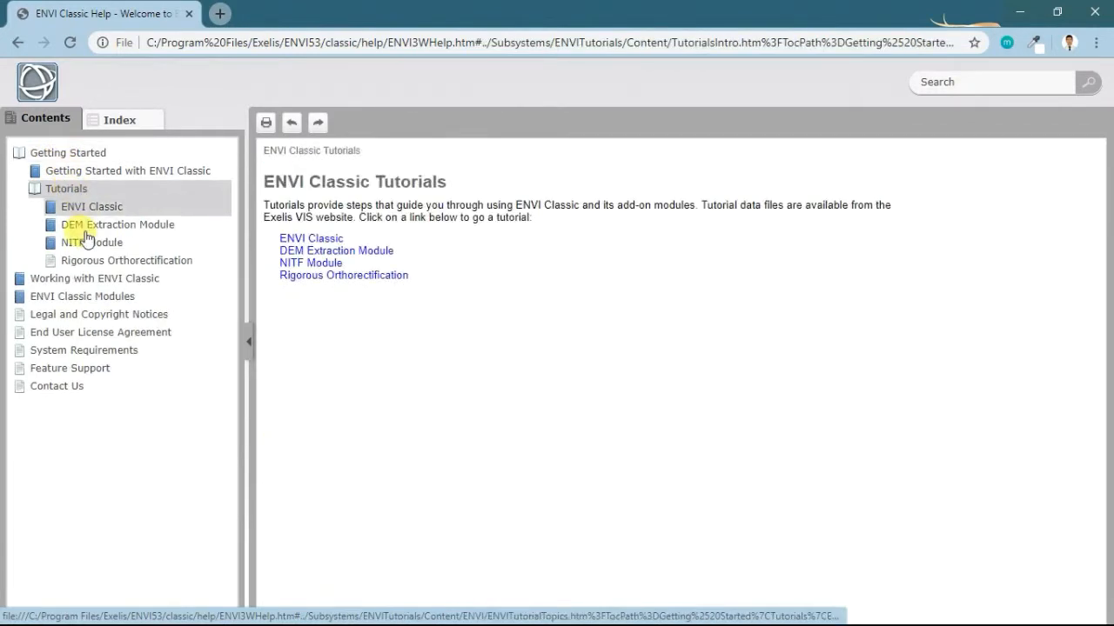
click(92, 206)
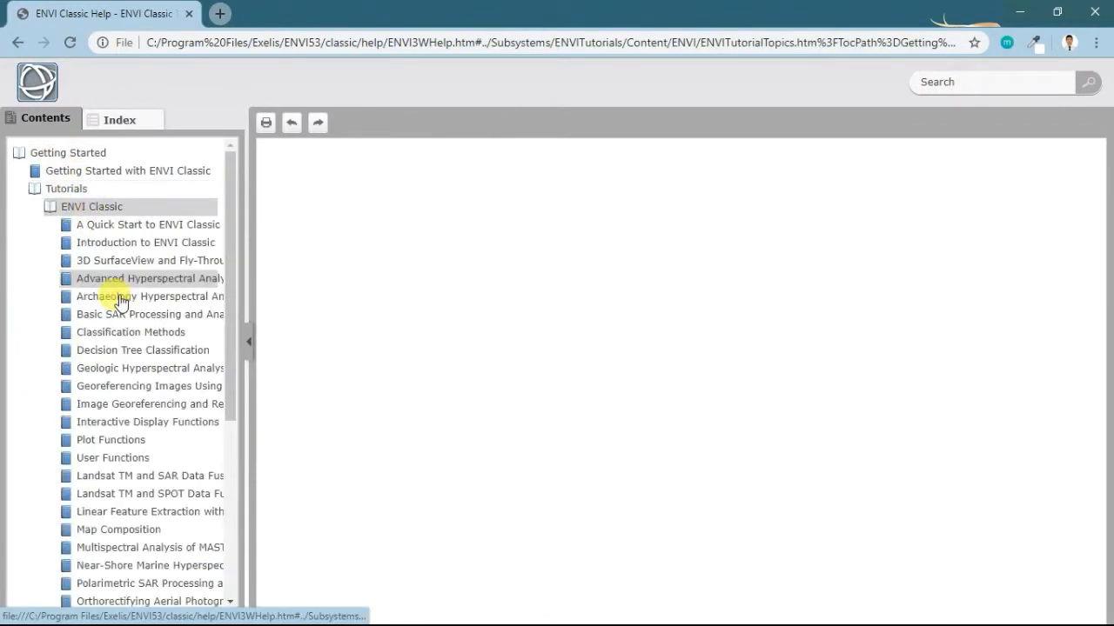
click(91, 206)
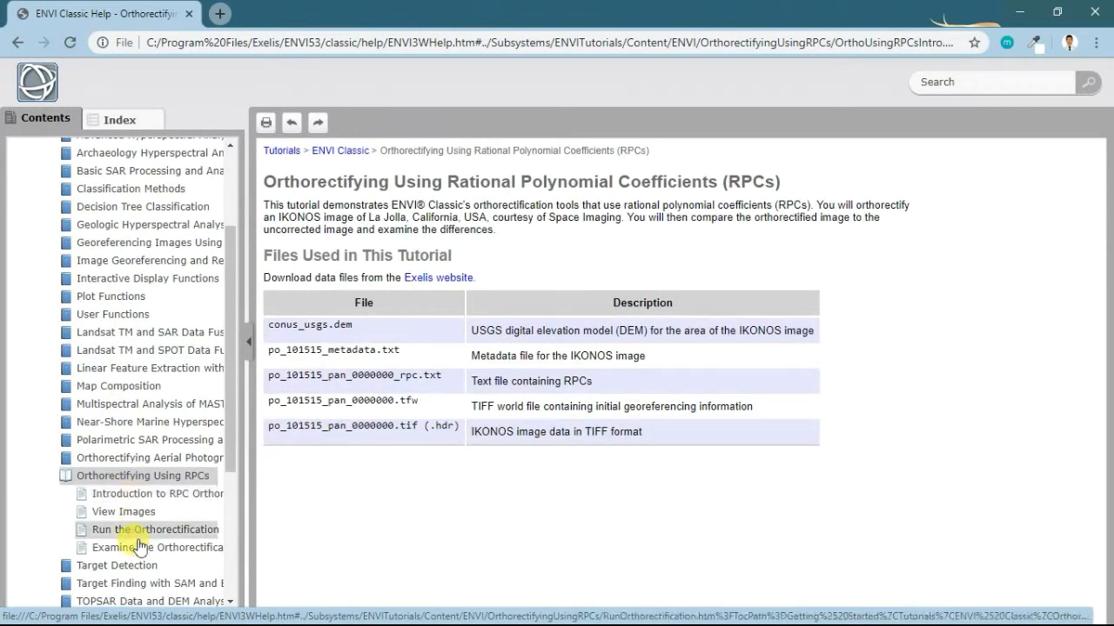
- Read the RPC introduction, View Images and Run the Orthorectification tutorial pages
click(157, 494)
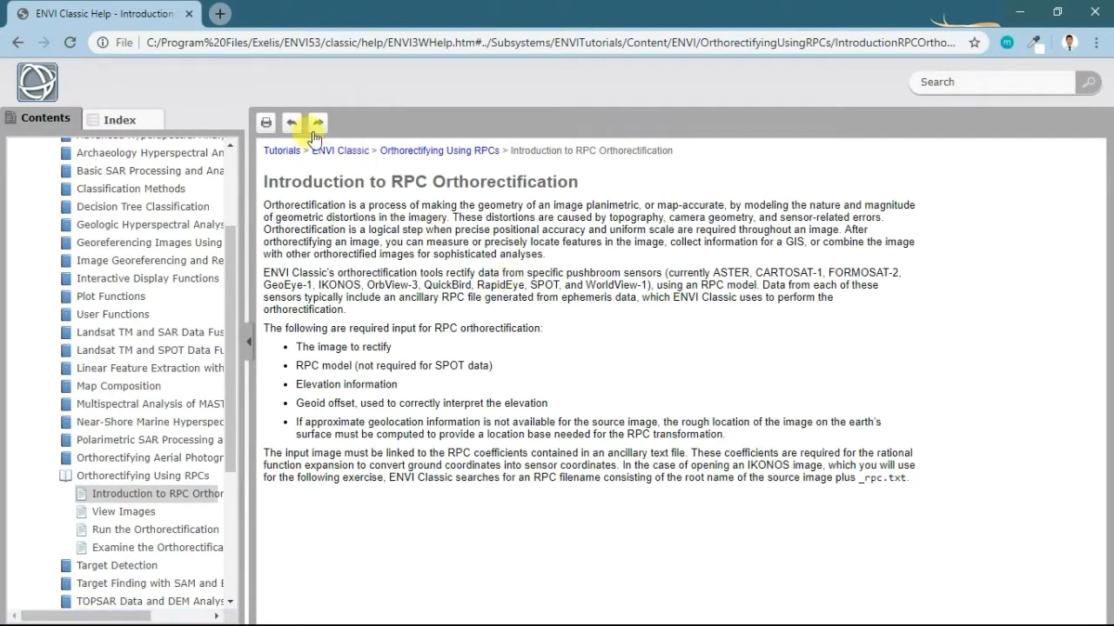
click(316, 121)
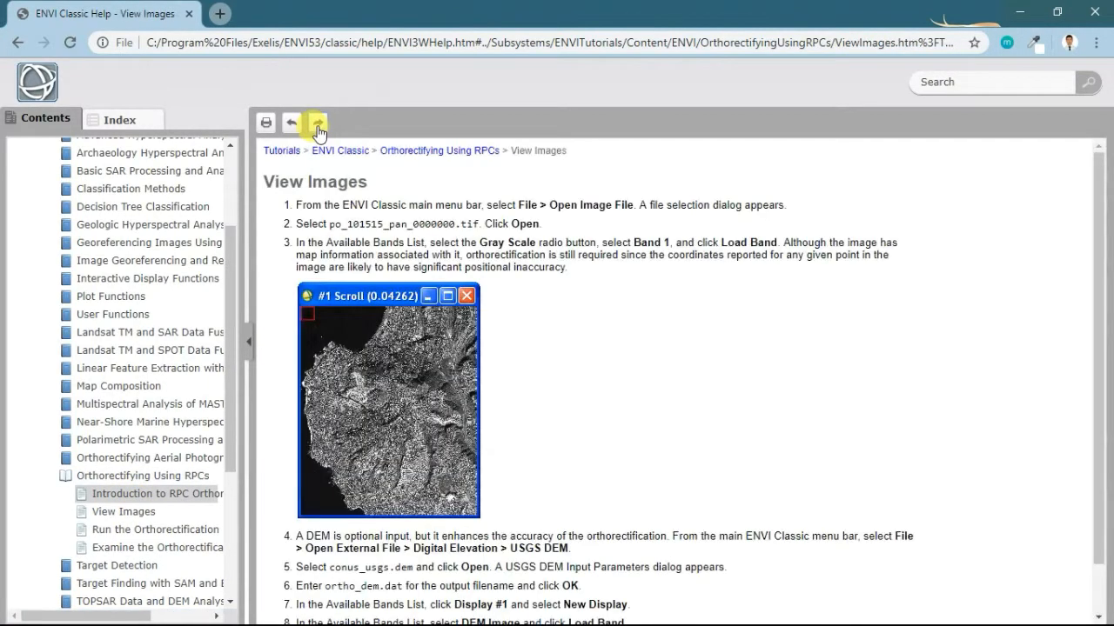
click(316, 122)
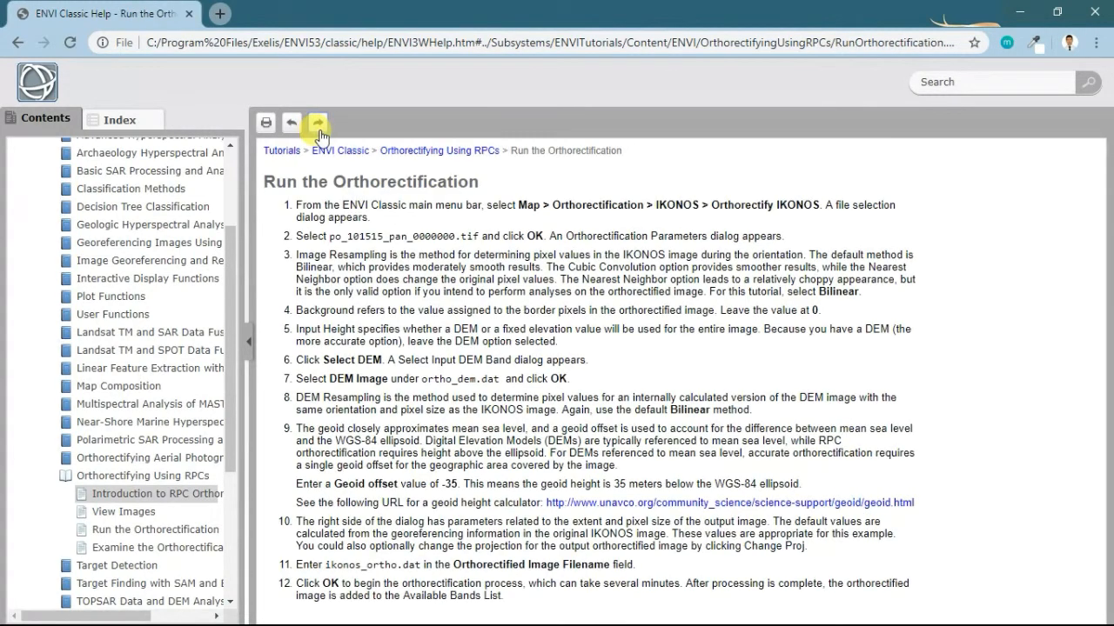
click(316, 122)
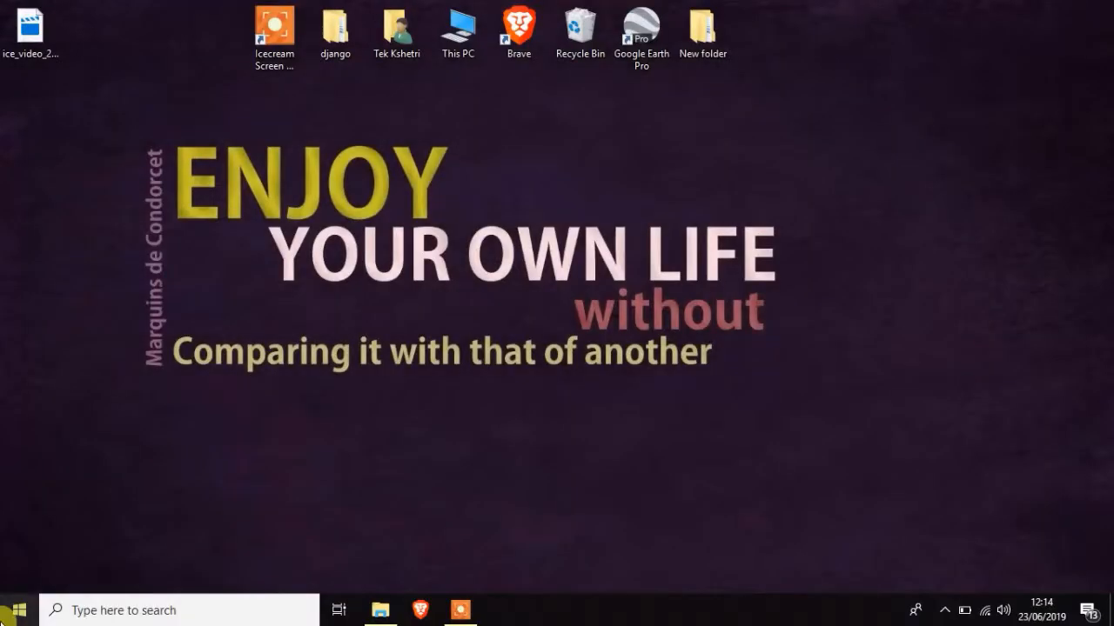
- Scroll the Start menu to the ENVI 5.3 group and start ENVI Classic 5.3 (64-bit)
click(17, 610)
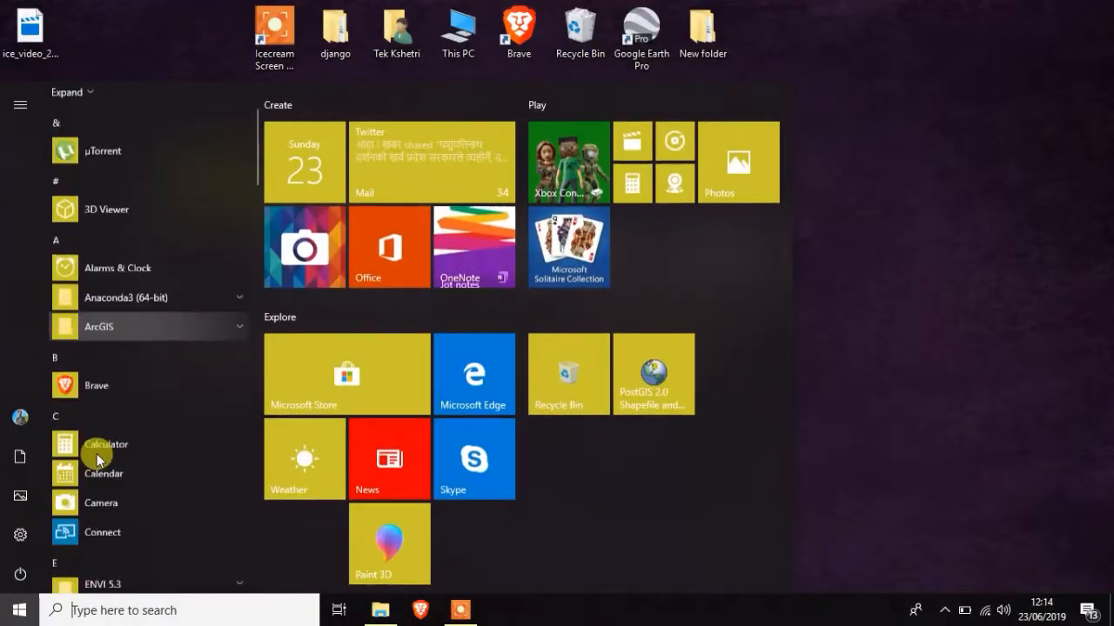
scroll(down, 3)
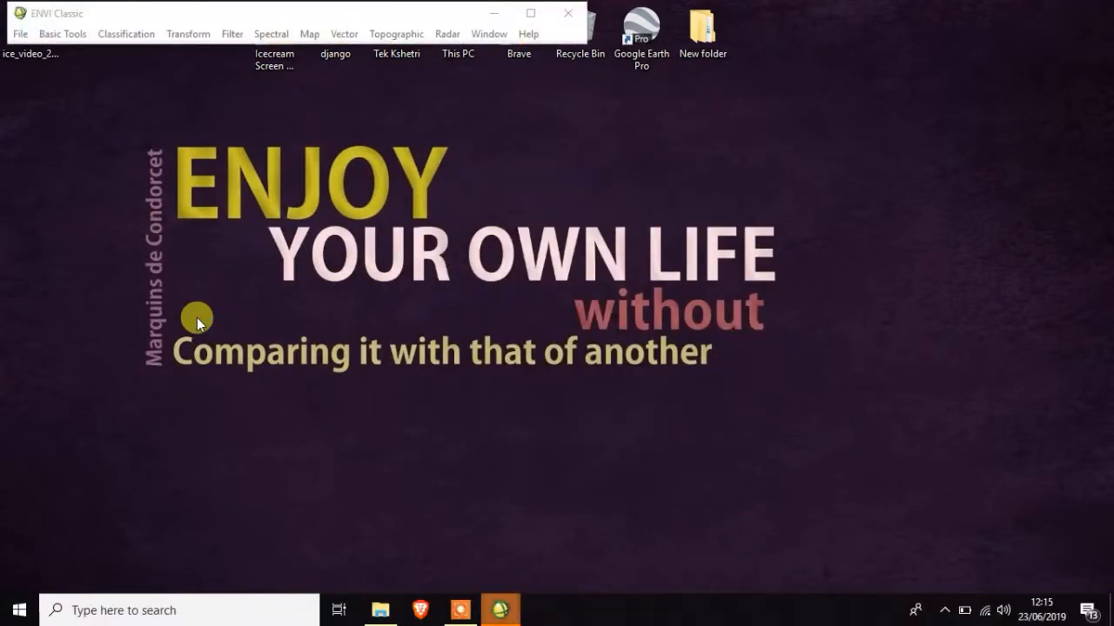
- Open po_101515_pan_0000000.tif from the lab folder via File > Open Image File
click(19, 33)
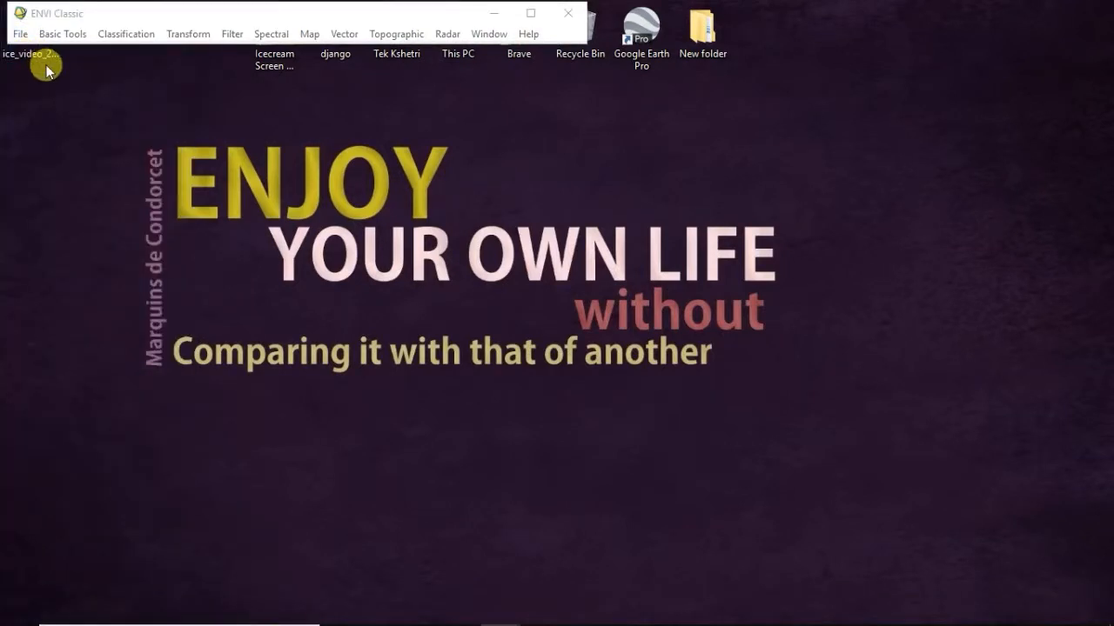
click(19, 34)
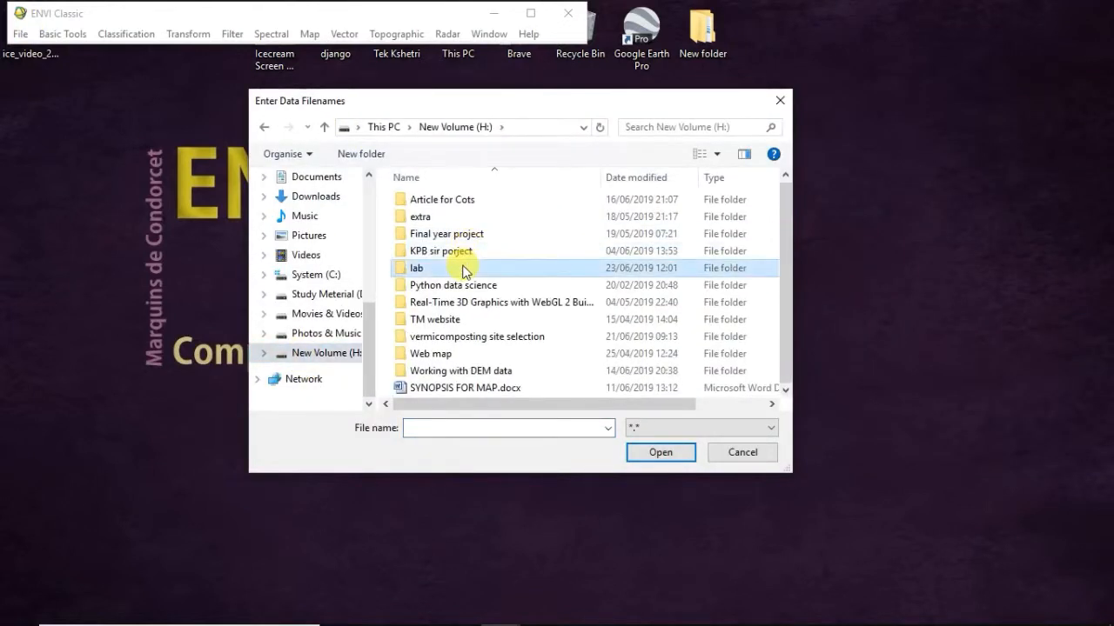
double_click(416, 267)
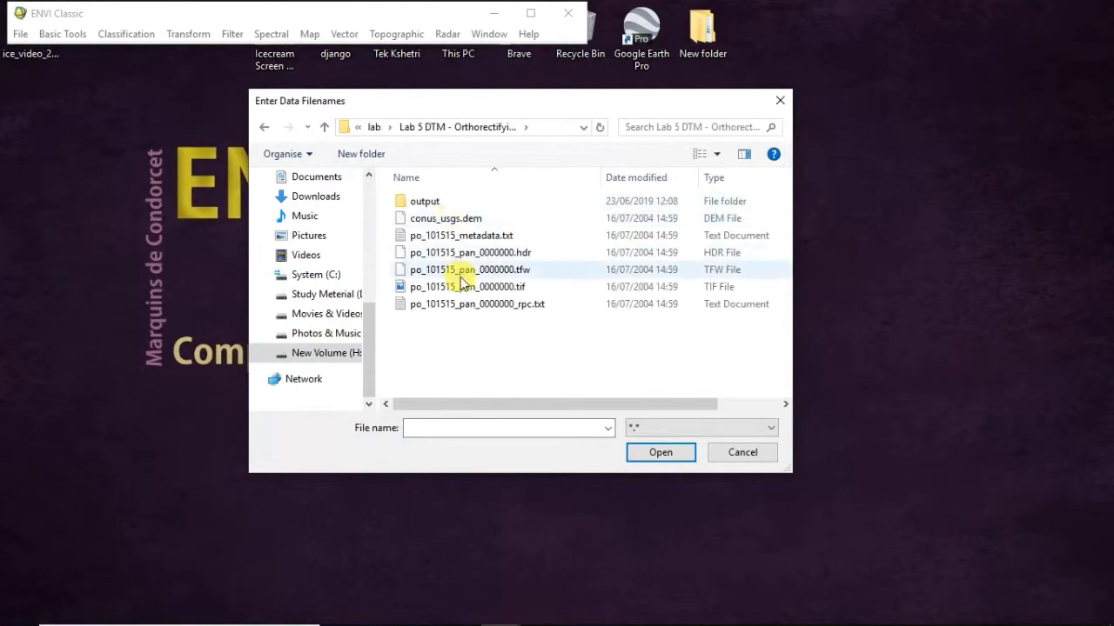
click(468, 286)
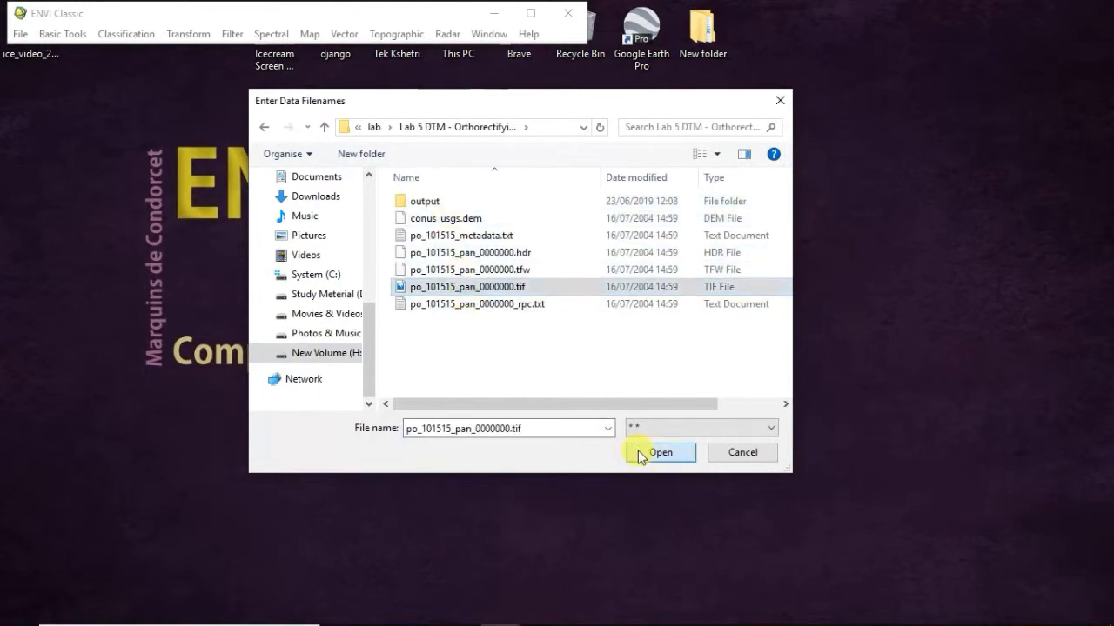
click(660, 452)
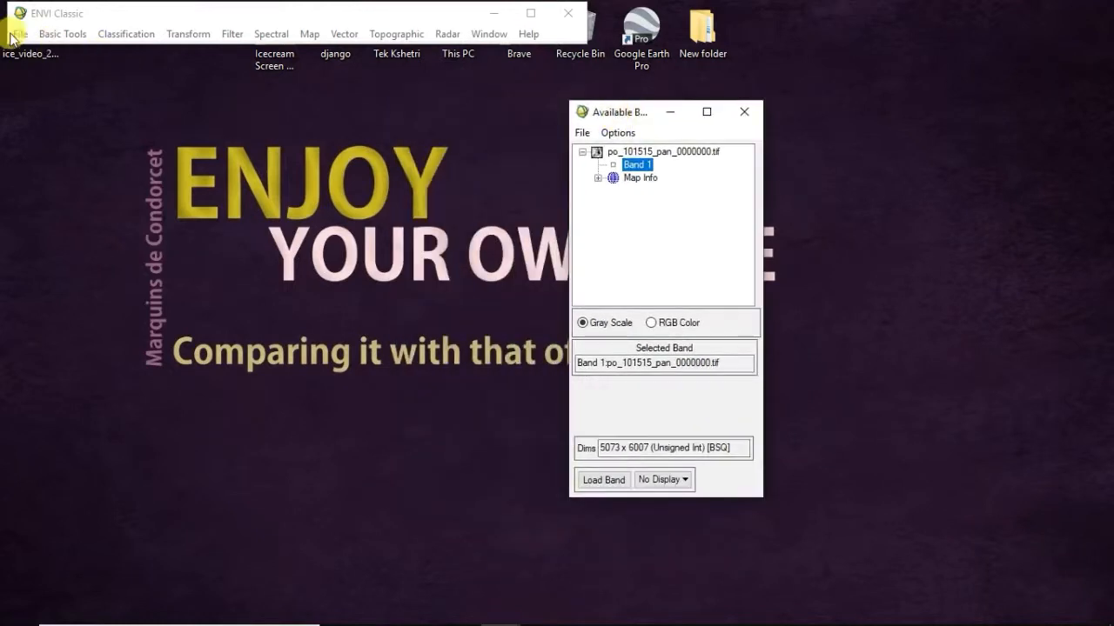
- Select conus_usgs.dem through File > Open External File > Digital Elevation > USGS DEM
click(19, 33)
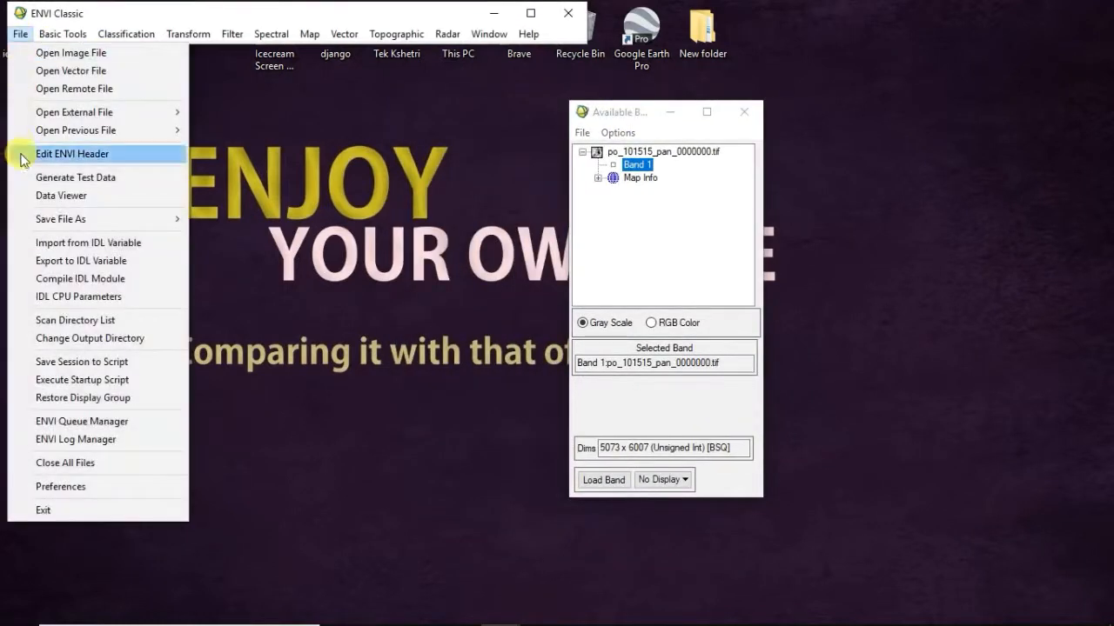
mouse_move(74, 111)
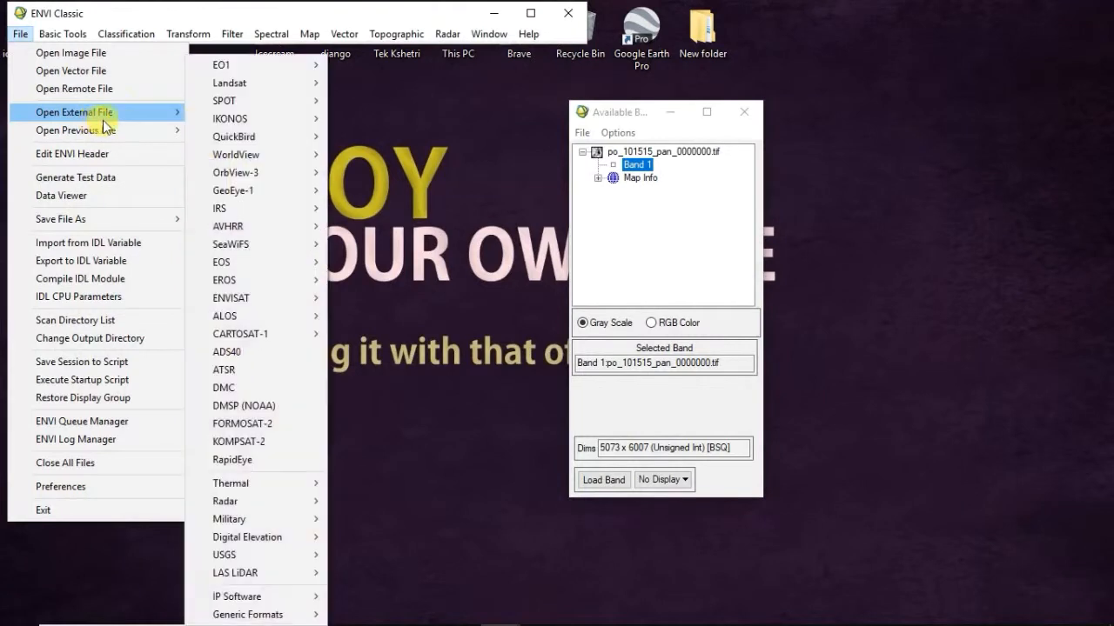
mouse_move(248, 537)
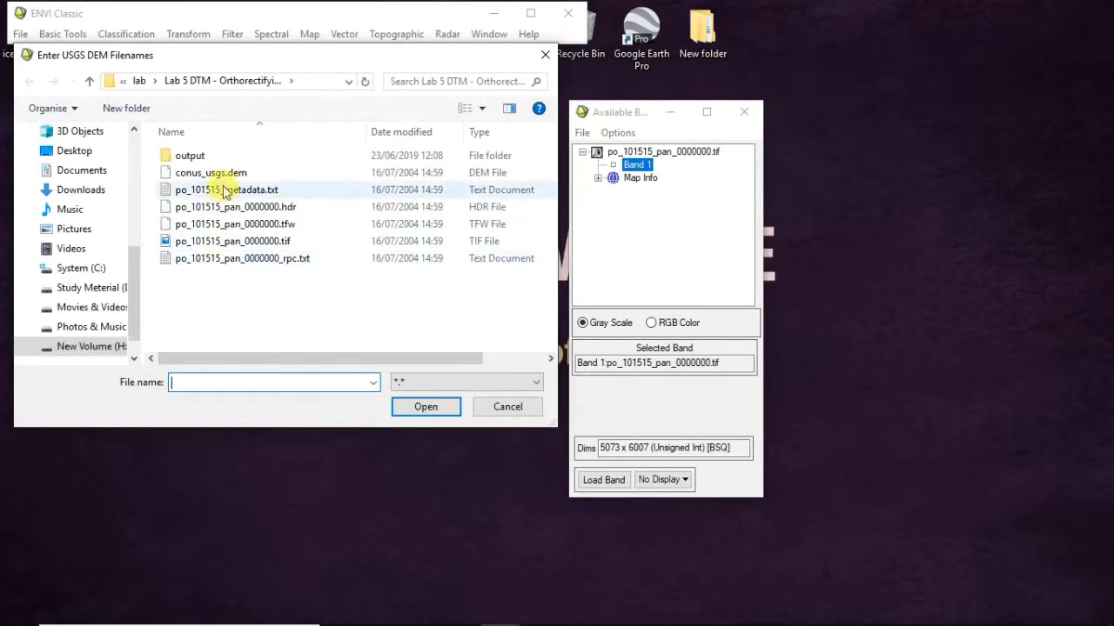
click(508, 406)
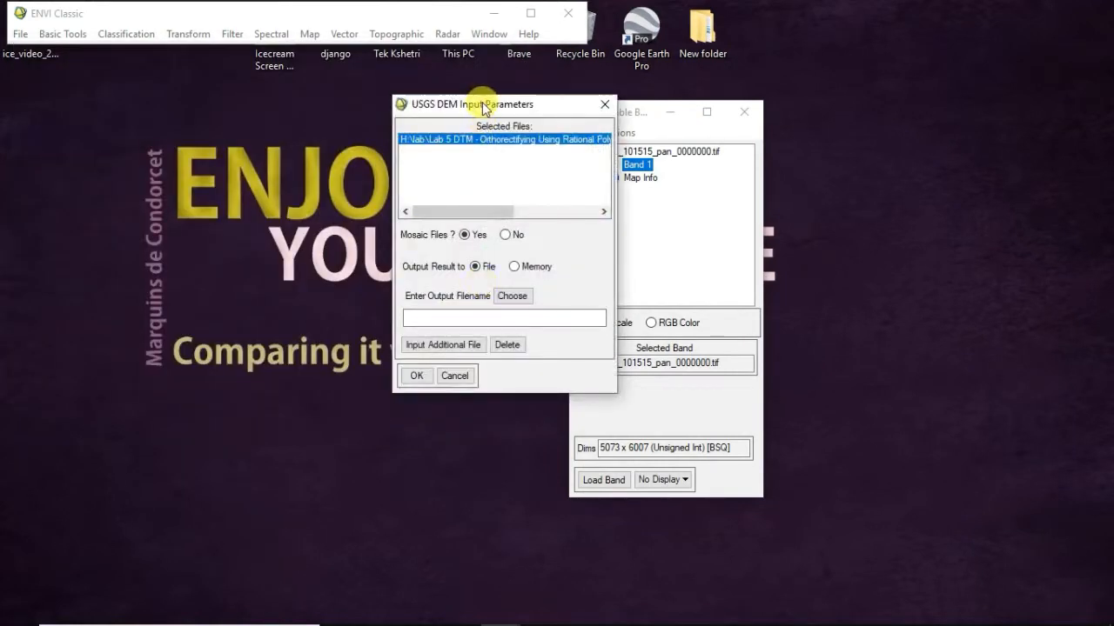
- Import the DEM as ortho_dem.dat inside a newly created 'output 1' folder in the lab folder
drag(483, 104, 393, 132)
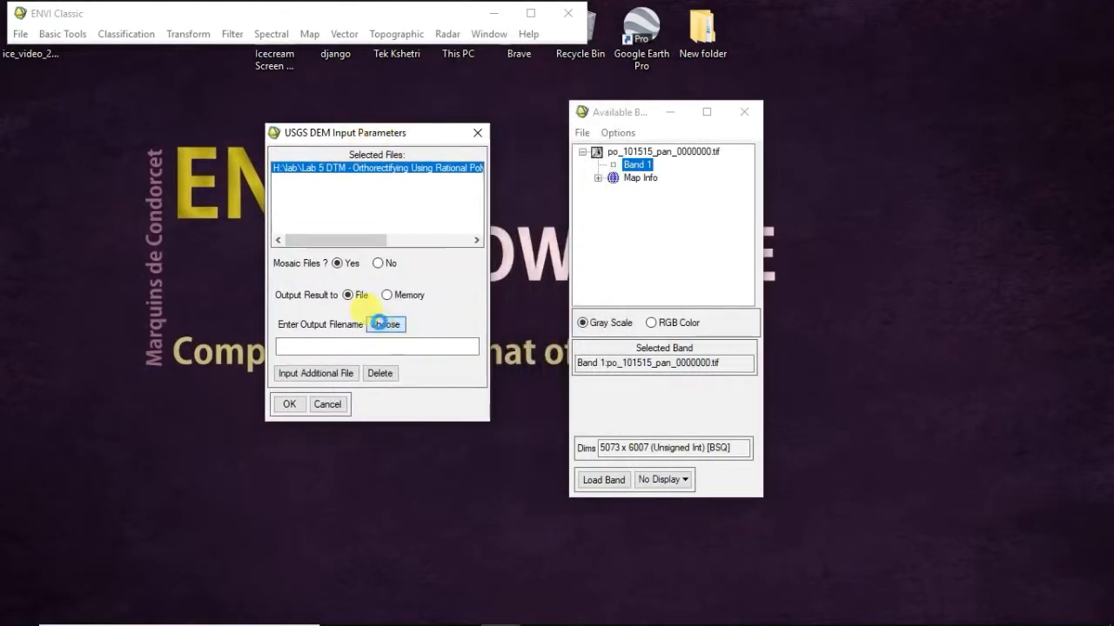
click(386, 323)
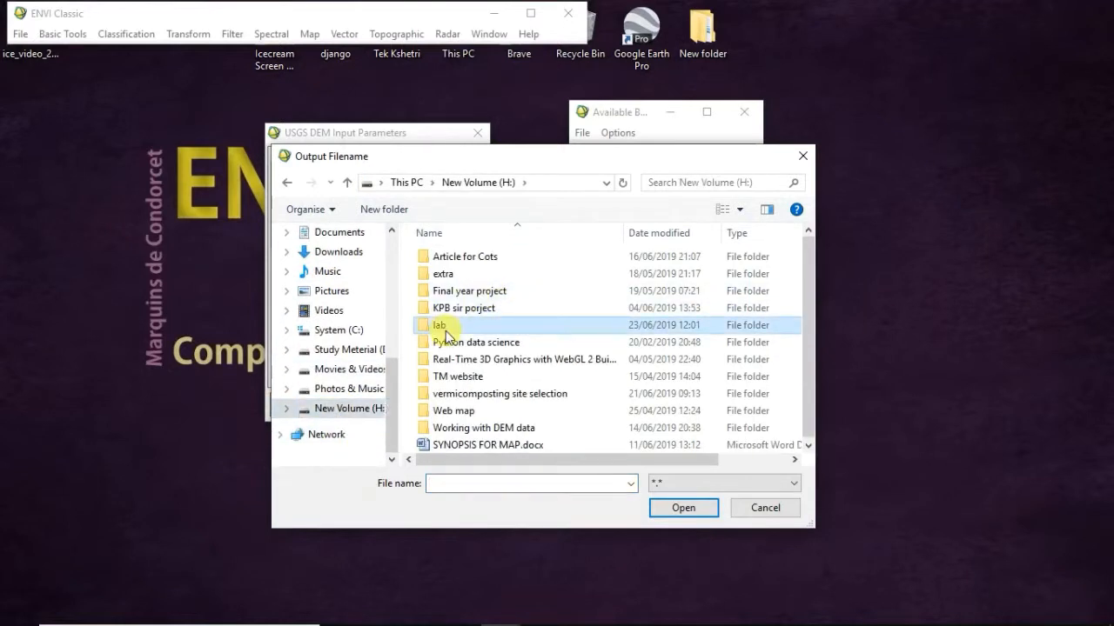
double_click(439, 325)
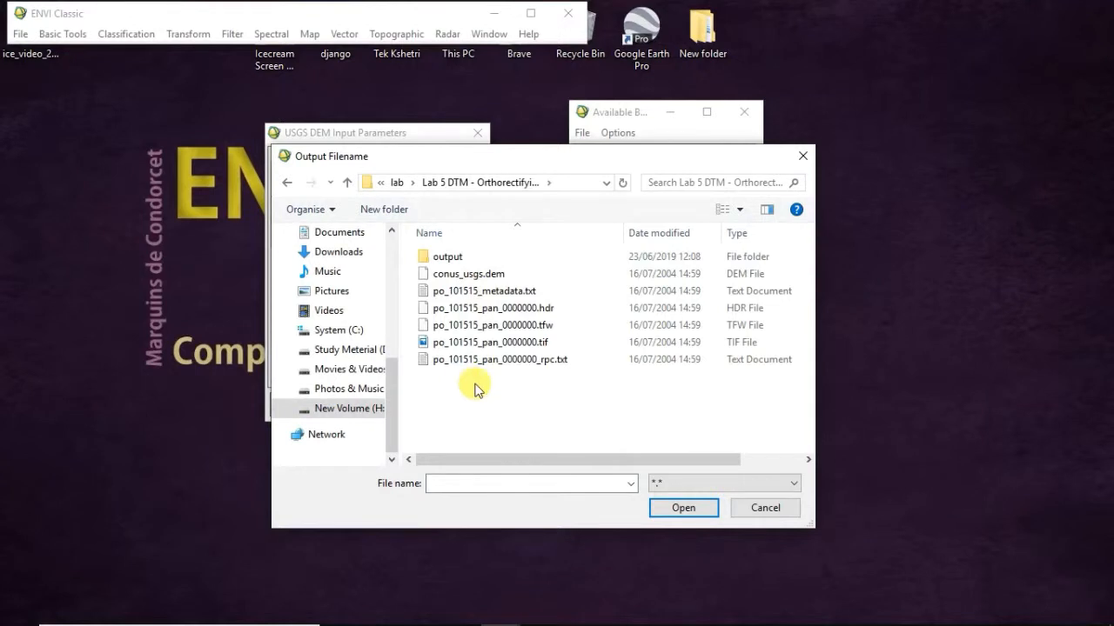
click(382, 209)
text(output 1)
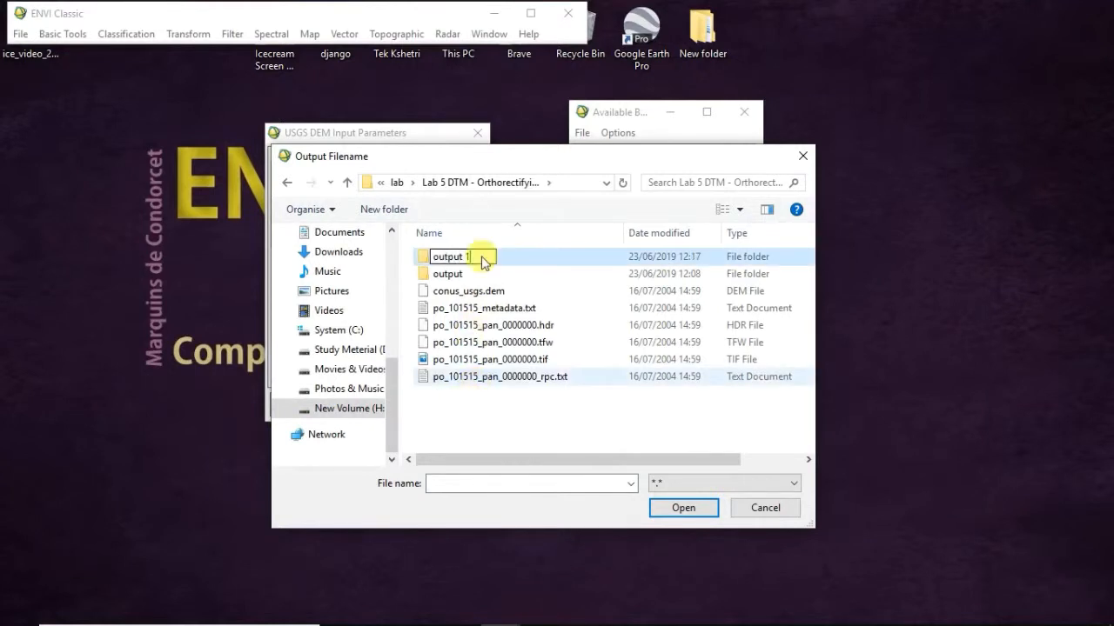
double_click(450, 256)
text(ortho_dem.dat)
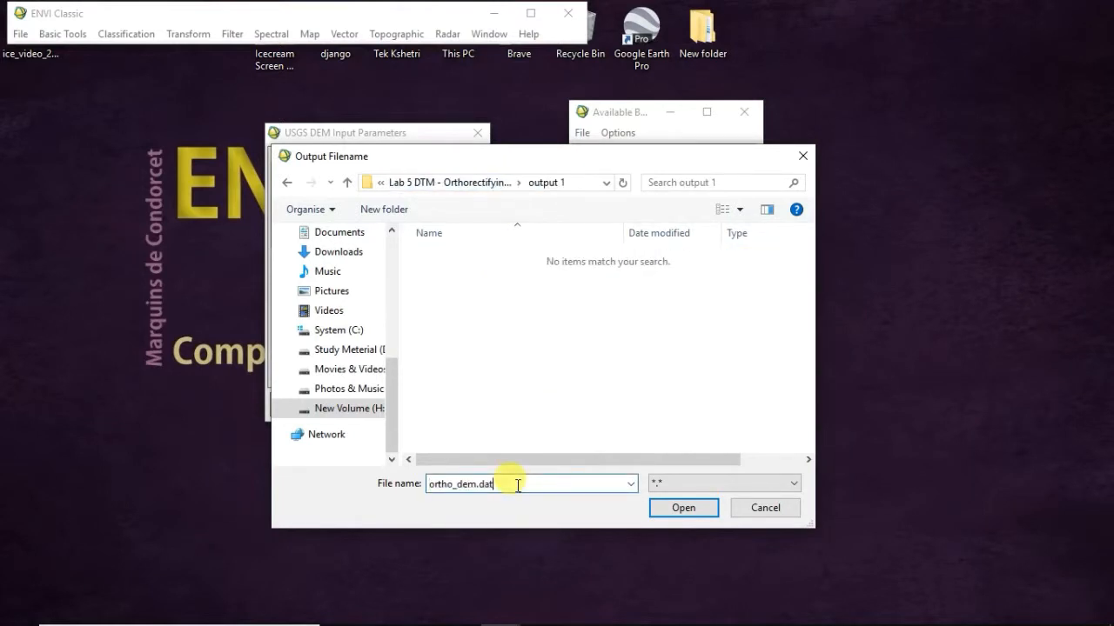
click(683, 507)
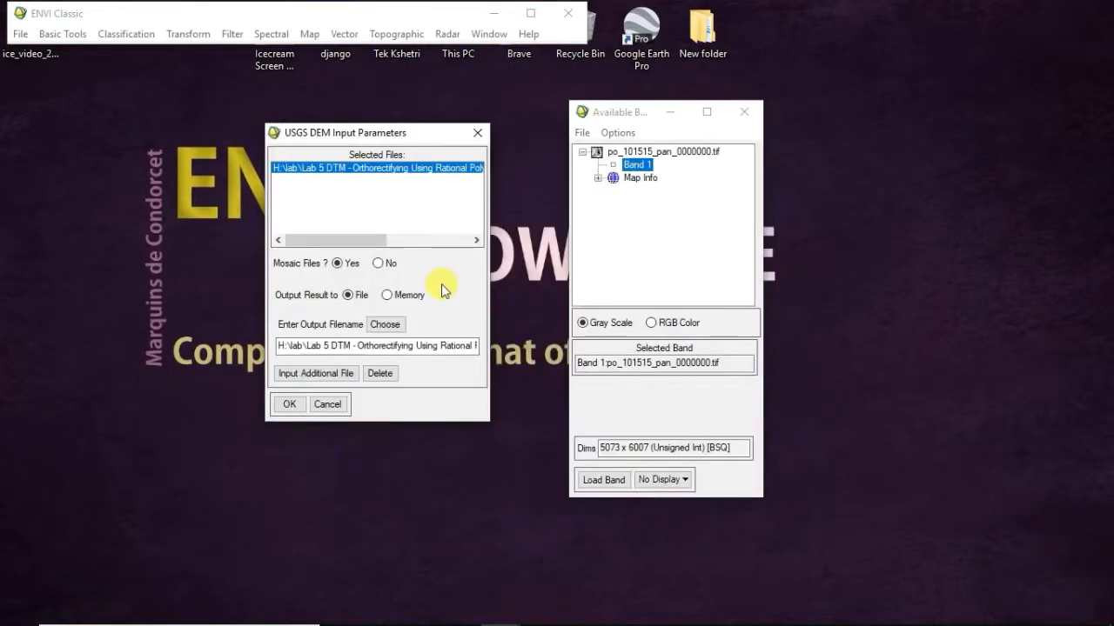
click(289, 404)
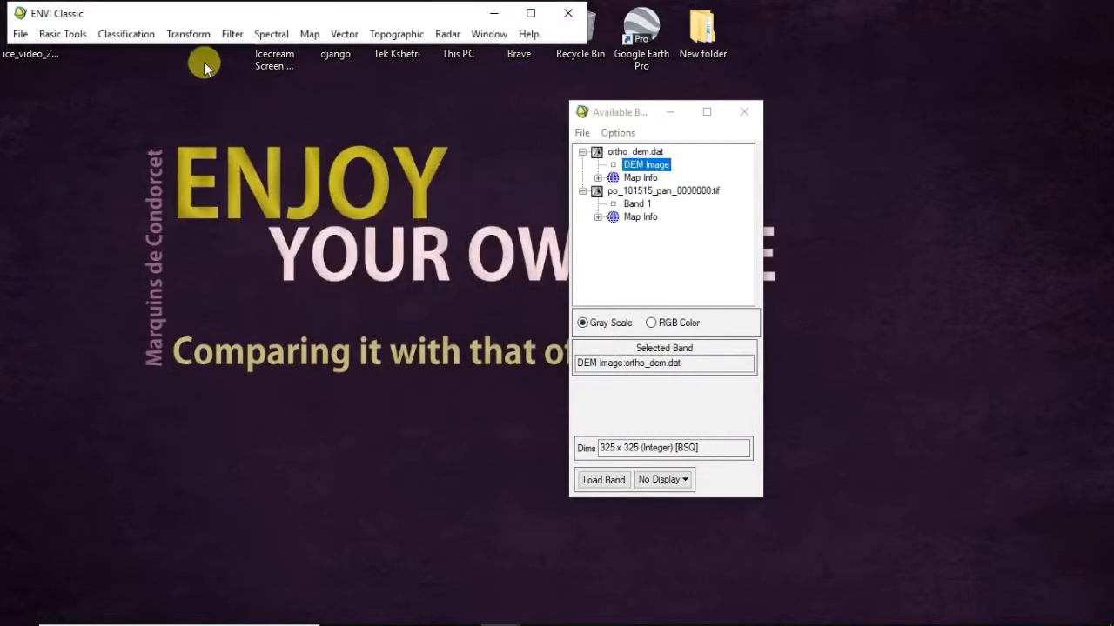
- Load the DEM Image band of ortho_dem.dat into a new display window
click(310, 34)
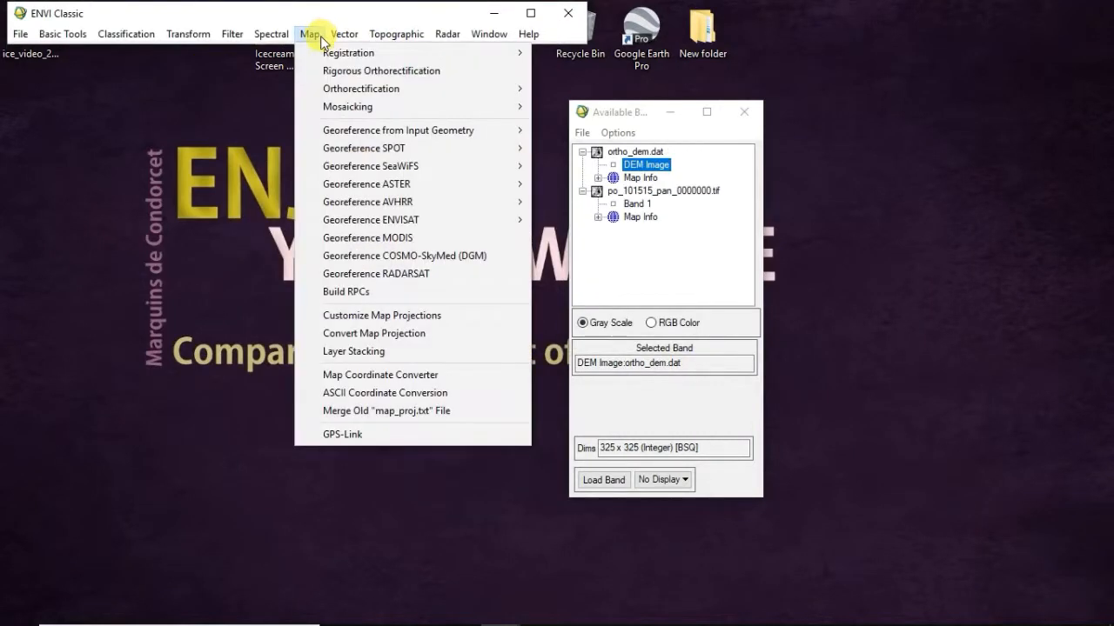
mouse_move(361, 88)
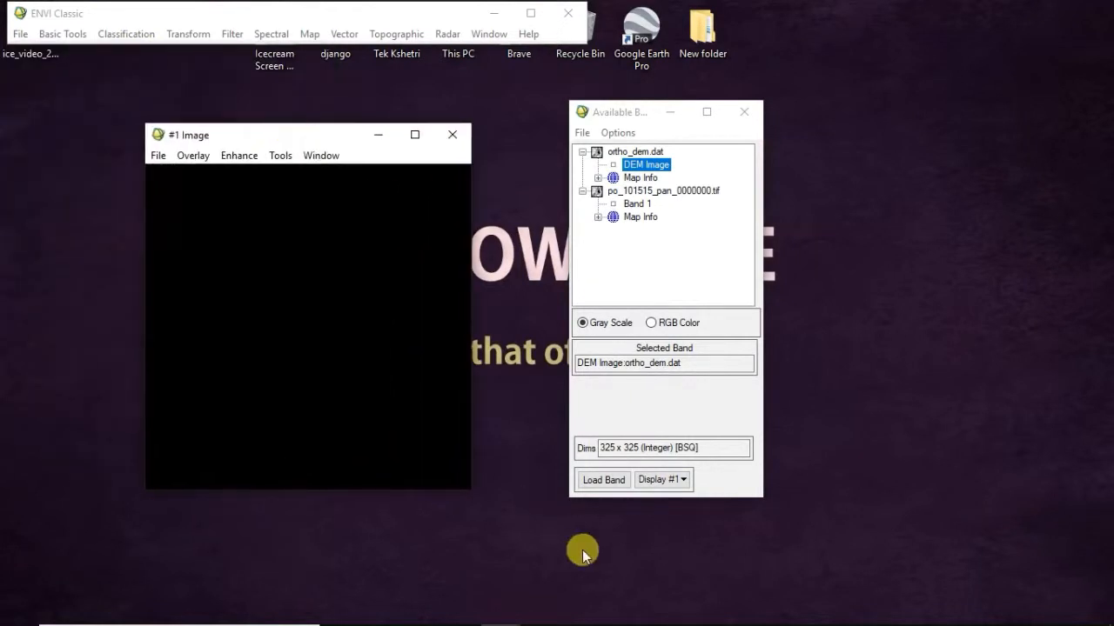
click(603, 480)
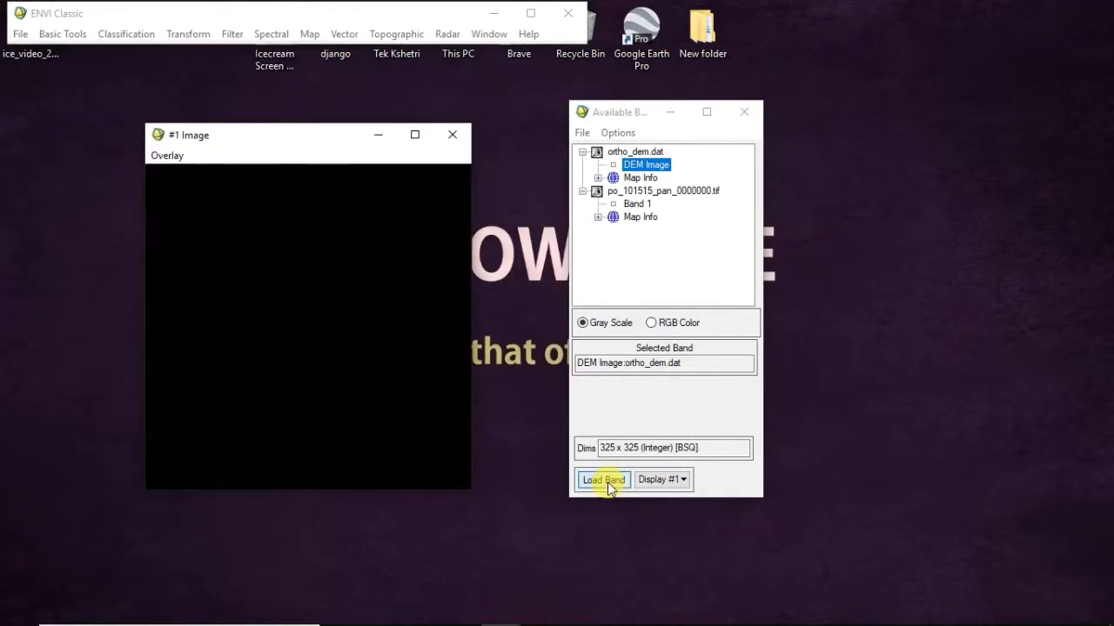
click(602, 479)
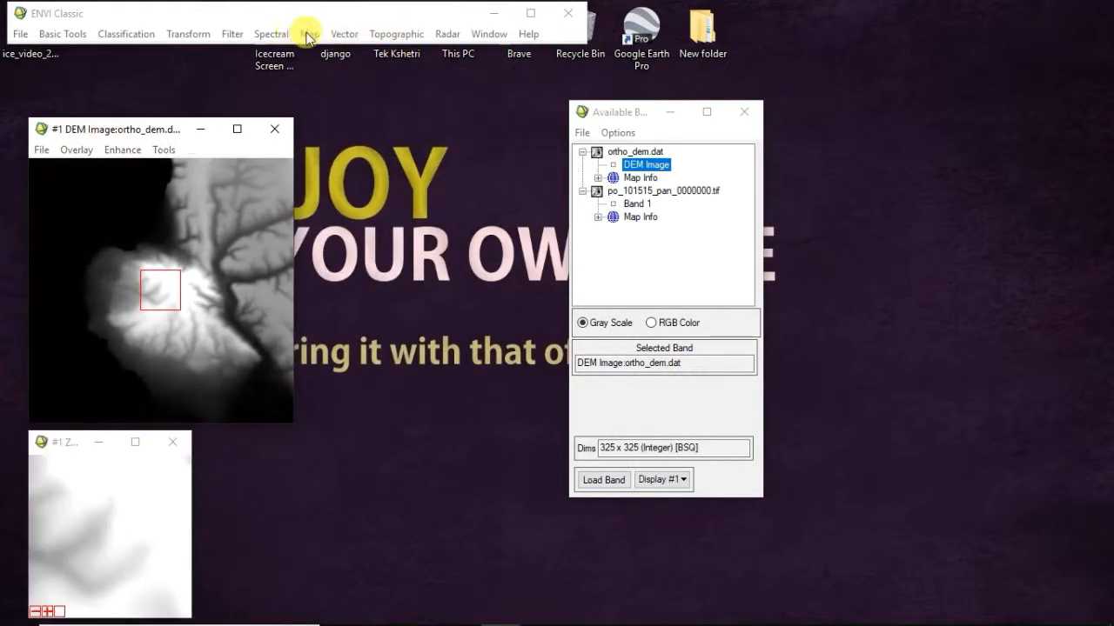
- Run Map > Orthorectification > Orthorectify IKONOS on po_101515_pan_0000000.tif
click(309, 33)
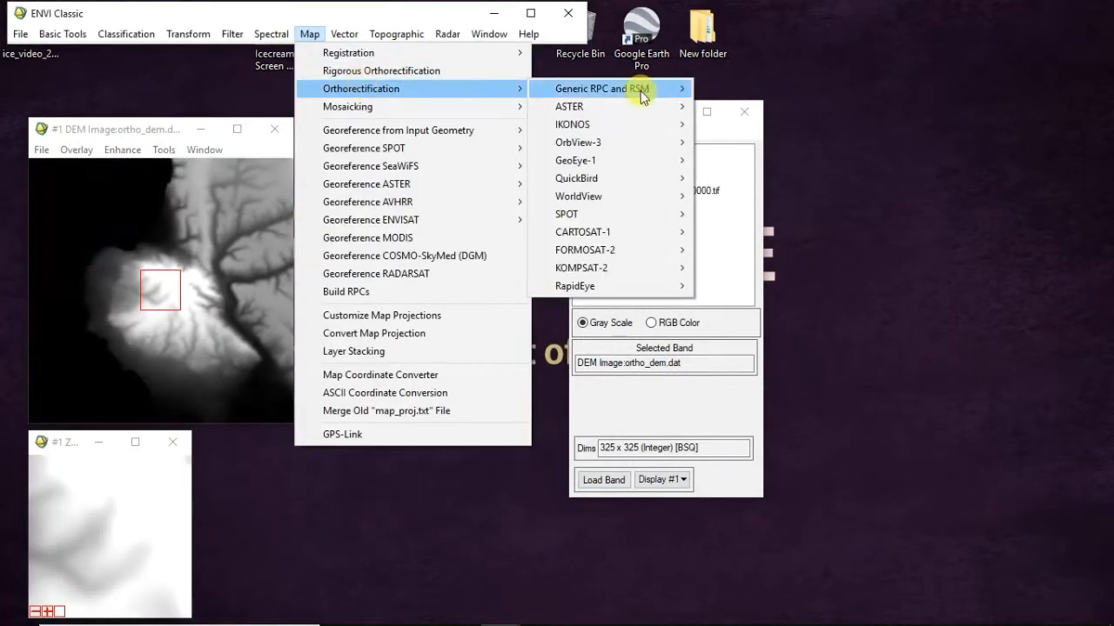
mouse_move(572, 124)
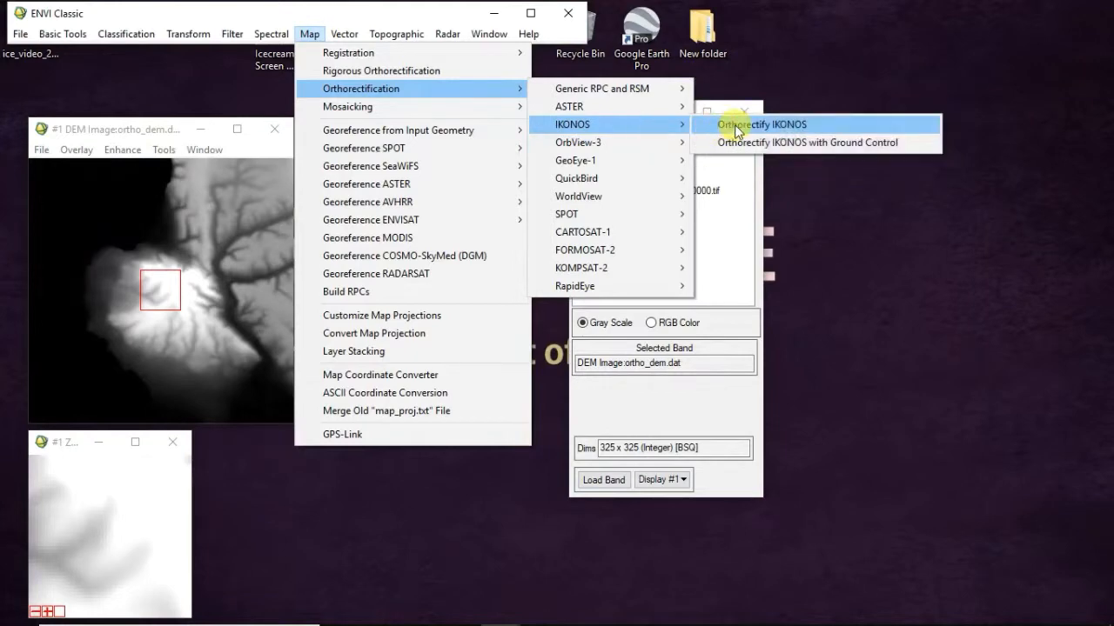
click(761, 124)
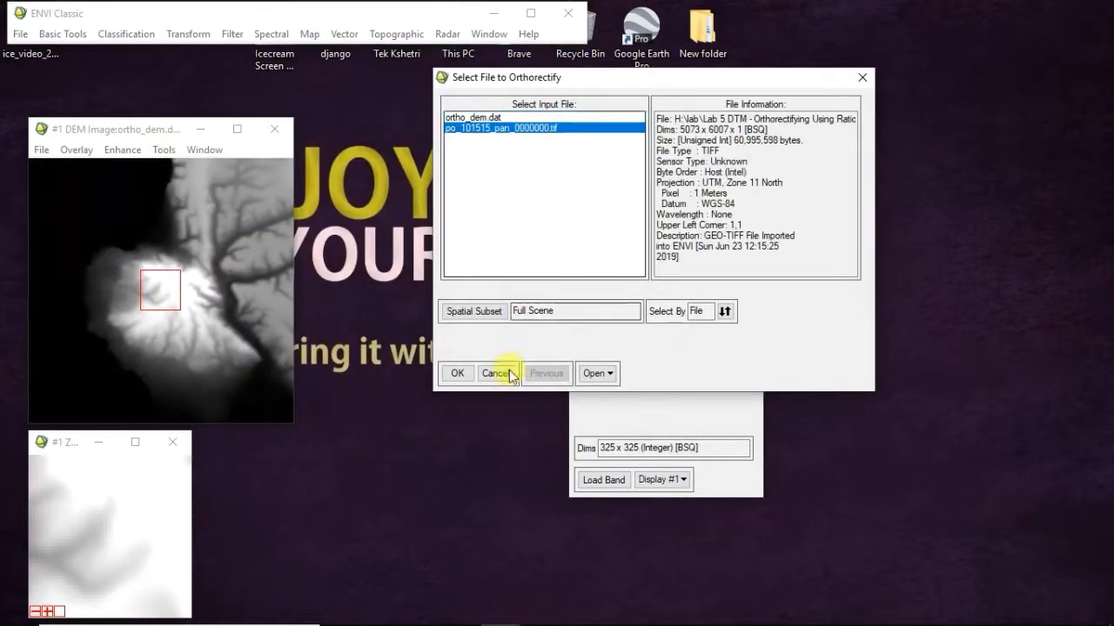
click(457, 372)
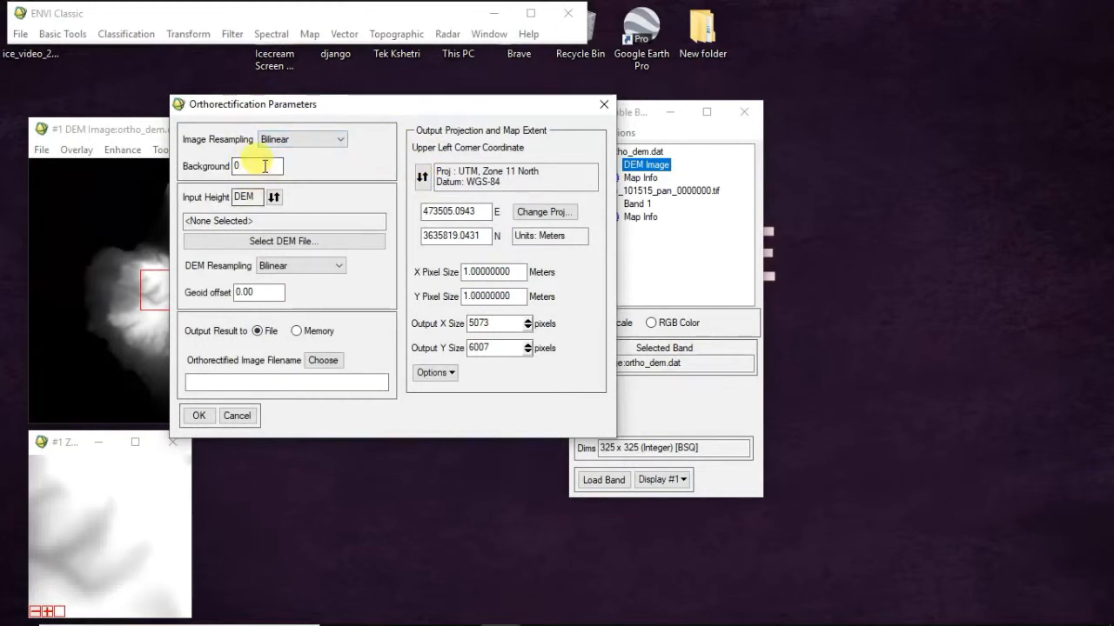
- Use the ortho_dem.dat DEM Image band for heights with a geoid offset of -35
click(283, 241)
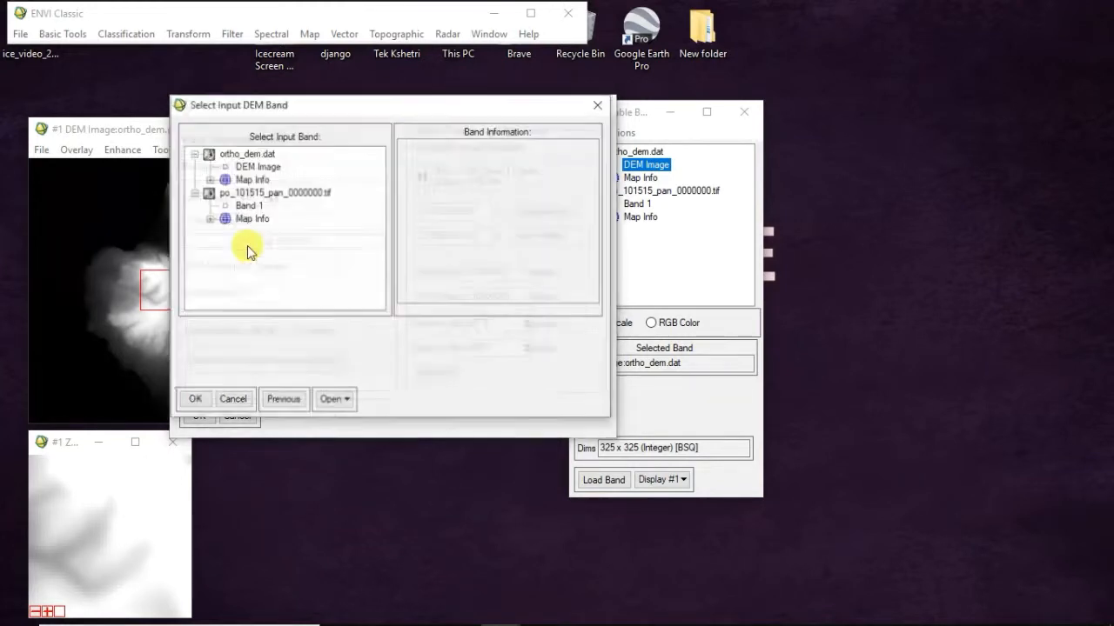
click(257, 166)
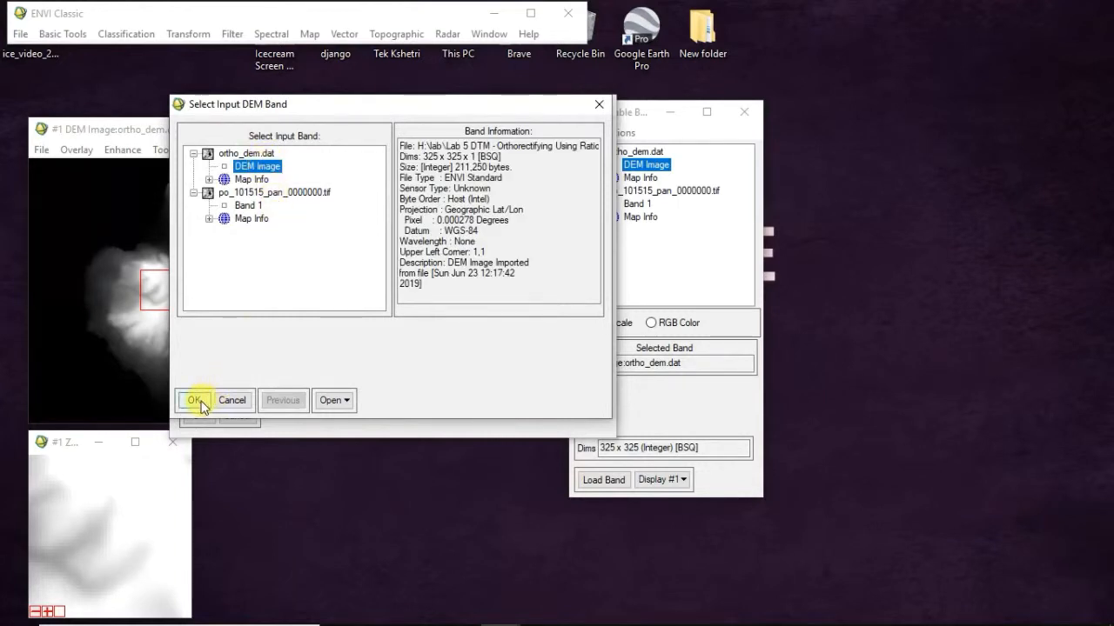
click(194, 400)
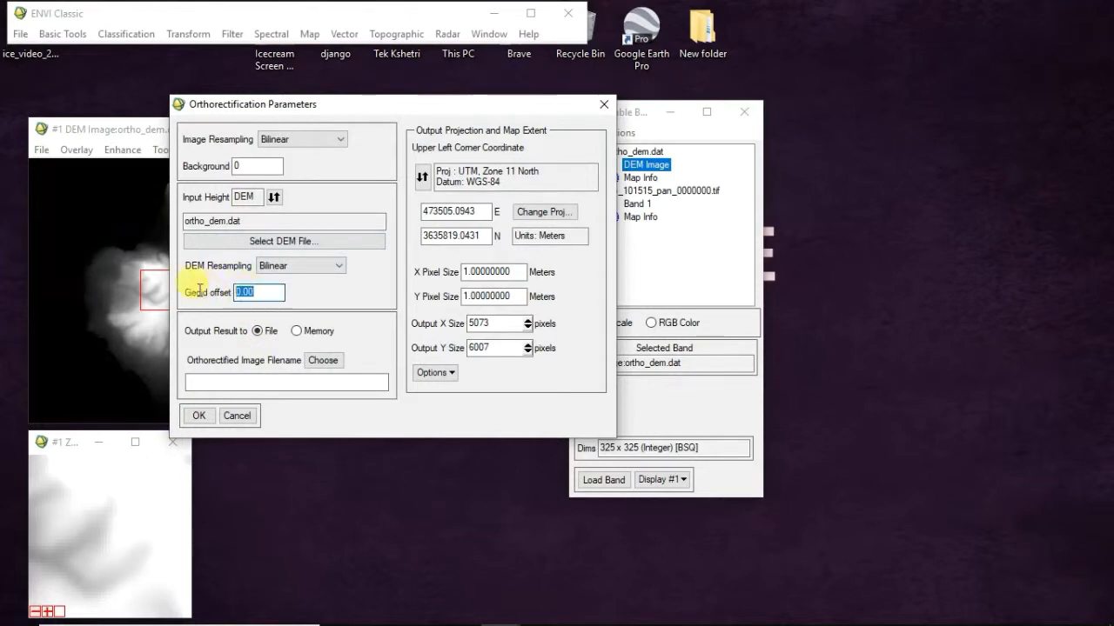
text(-35)
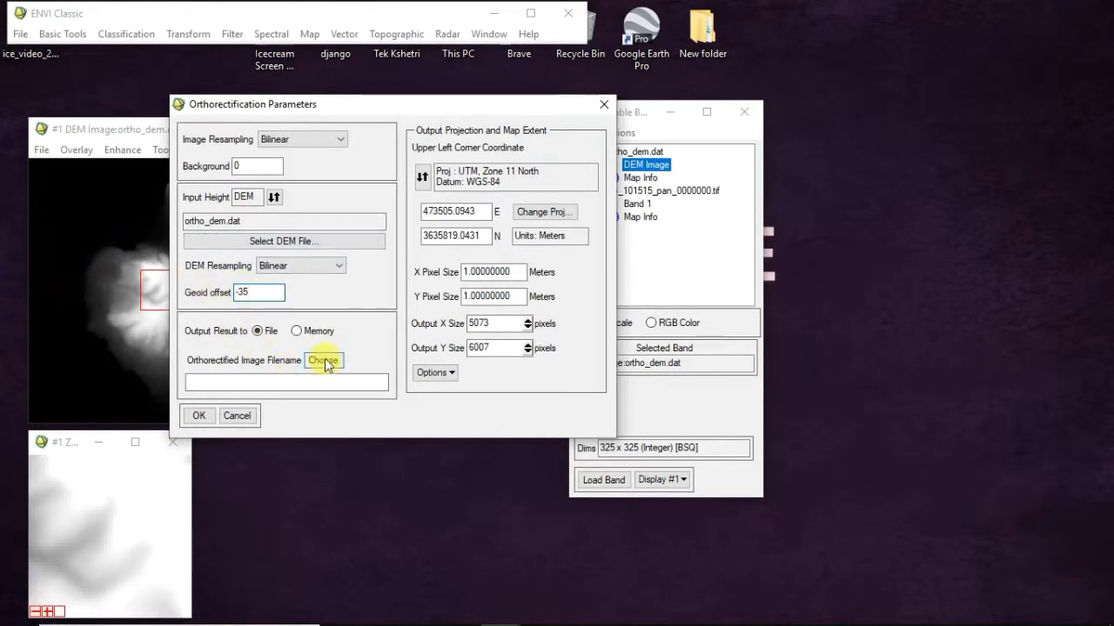
- Output to ikonos_ortho.dat keeping UTM Zone 11 North, and start the orthorectification
click(323, 360)
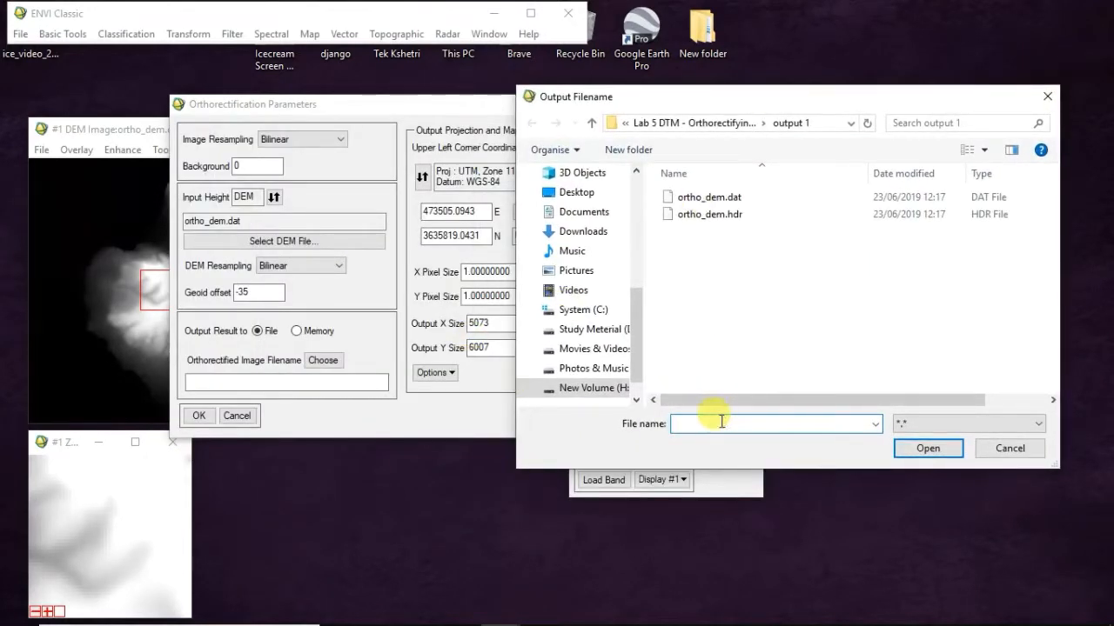
text(ikonos_ortho.dat)
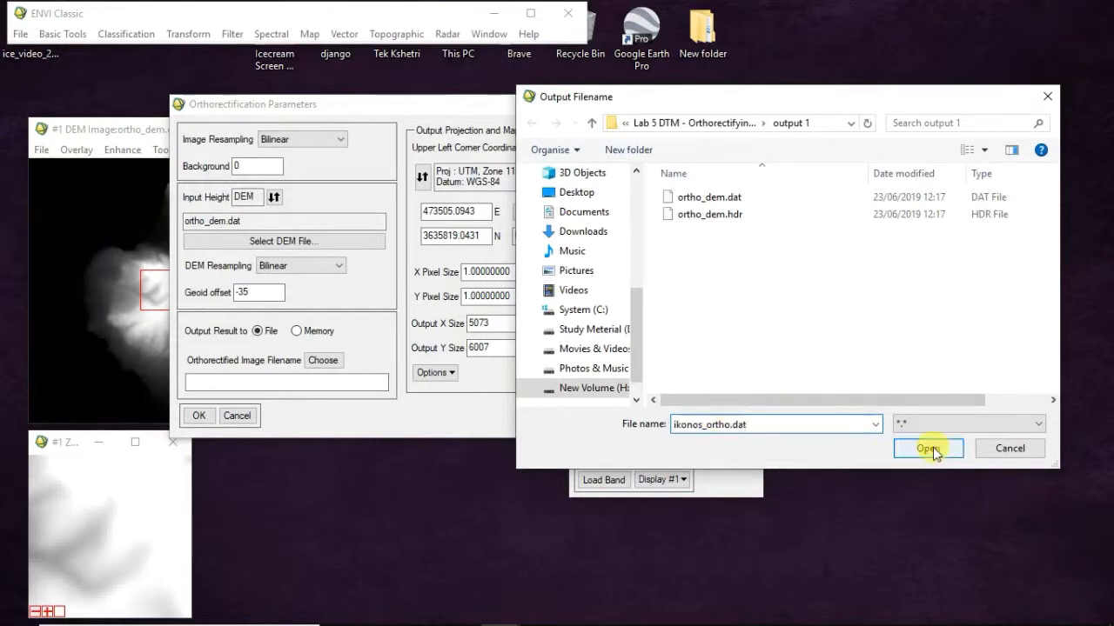
click(928, 448)
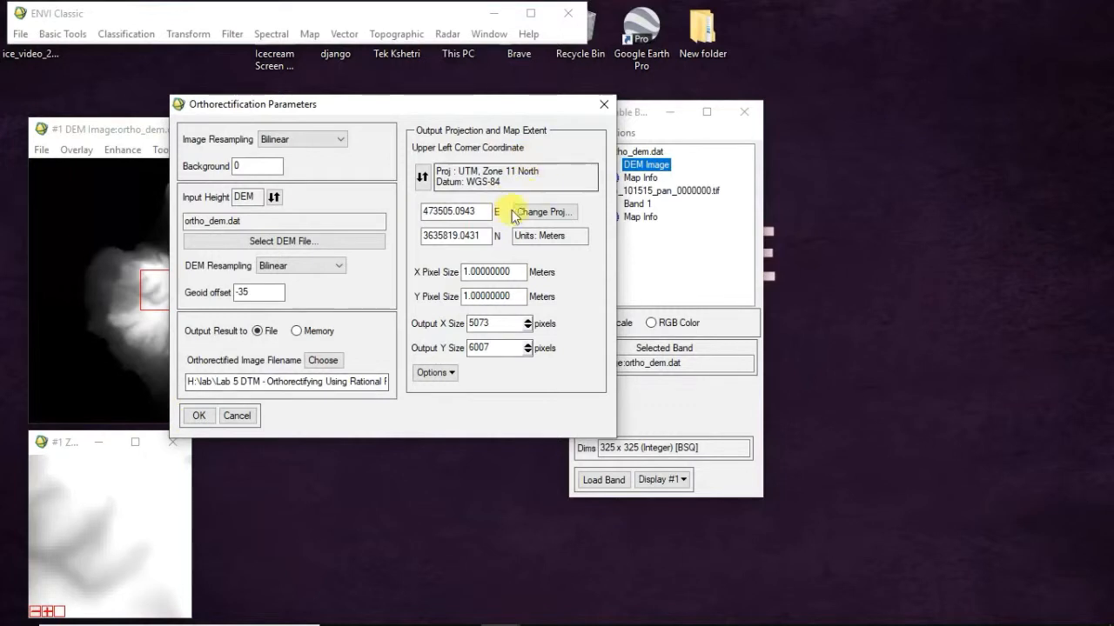
click(544, 211)
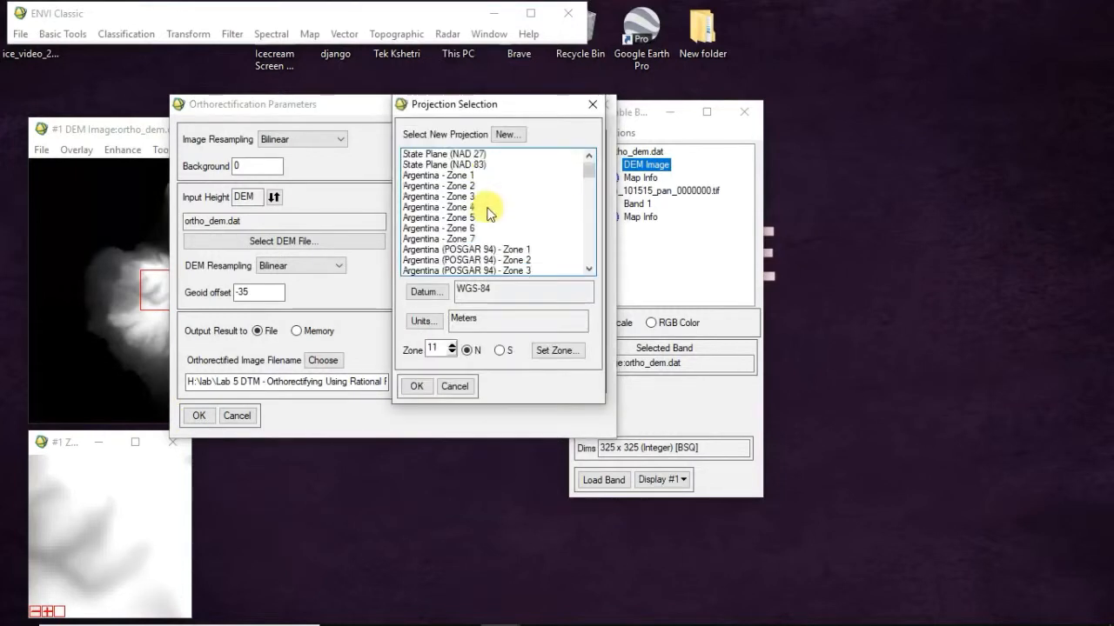
scroll(down, 3)
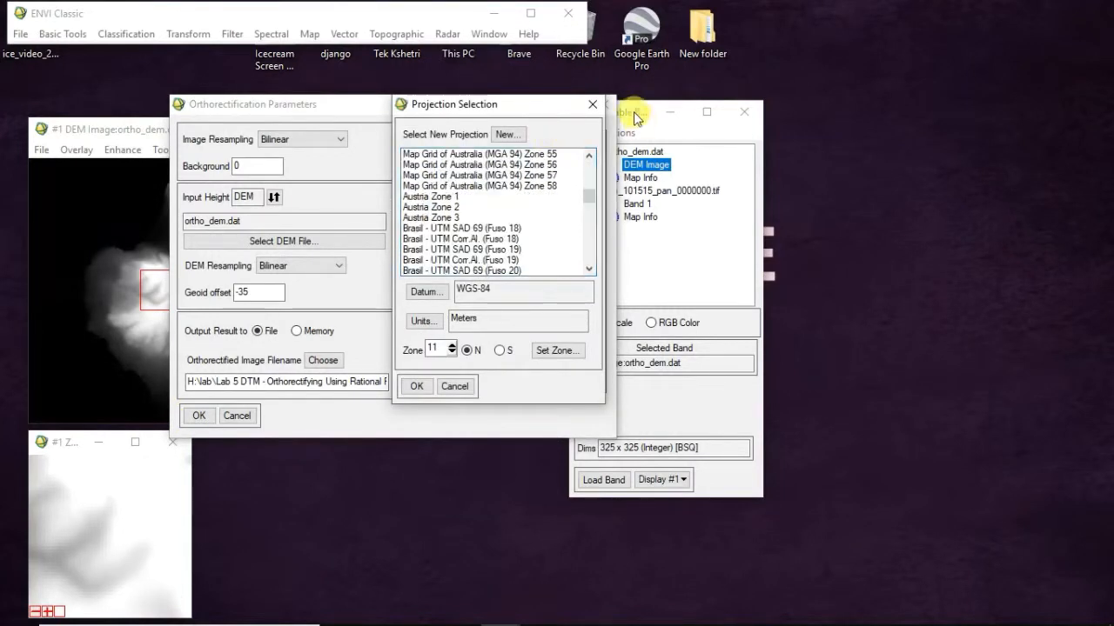
click(416, 385)
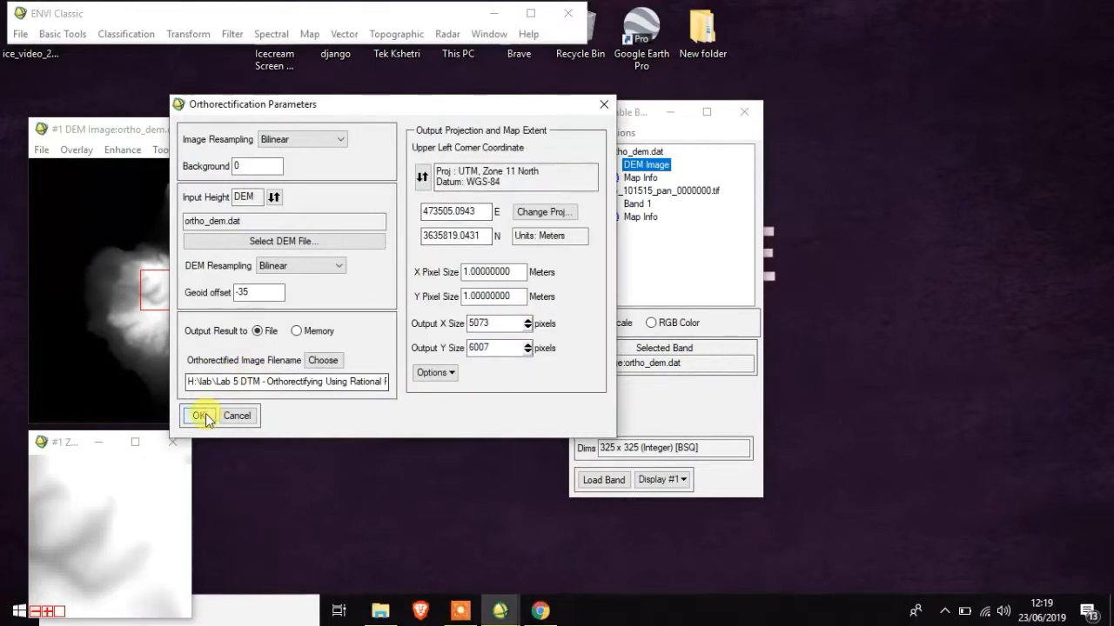
click(199, 415)
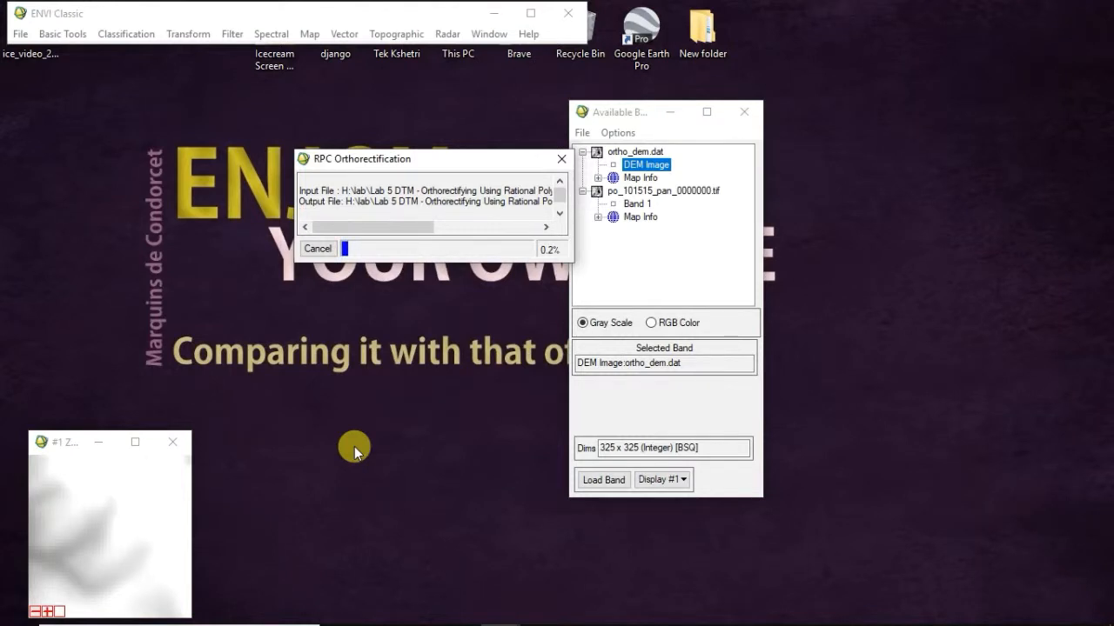
mouse_move(516, 618)
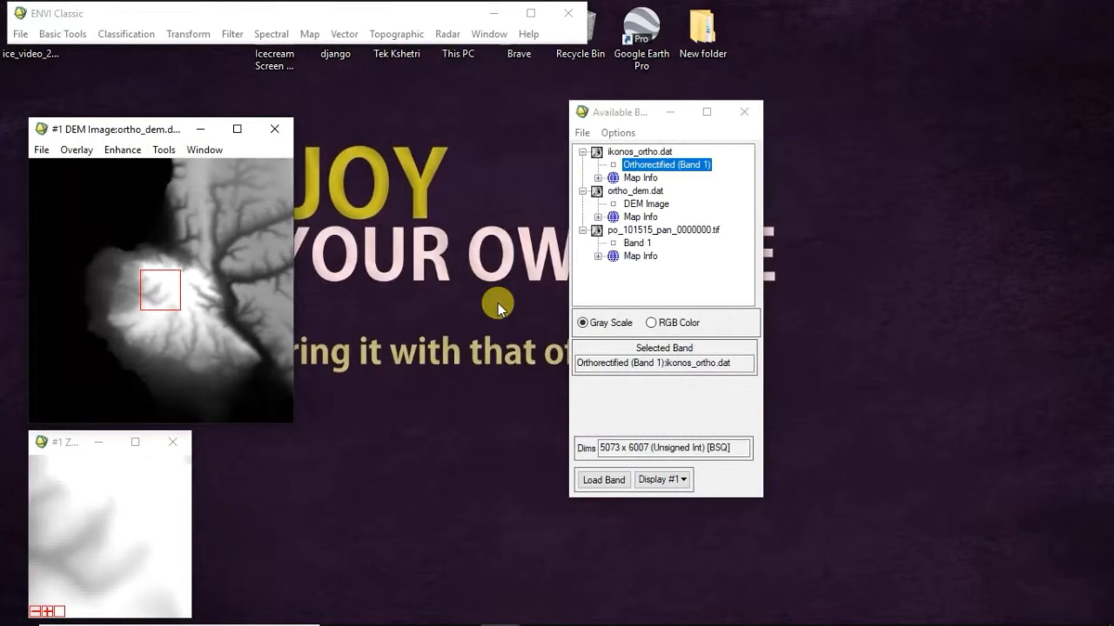
- Close the ENVI Classic main window and confirm terminating the ENVI session
click(568, 12)
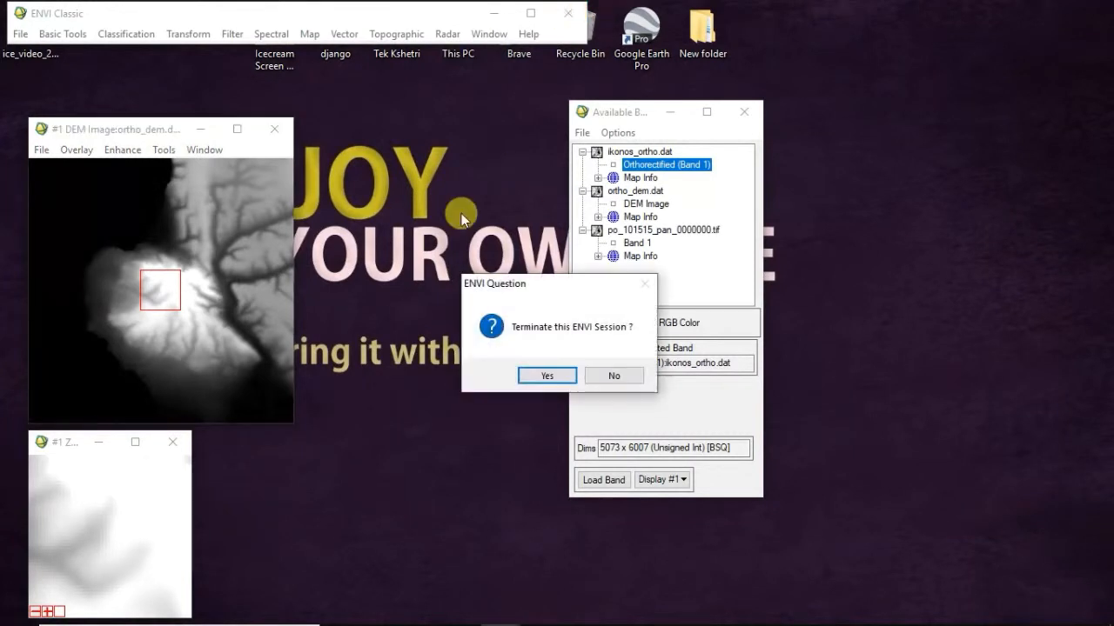
click(546, 375)
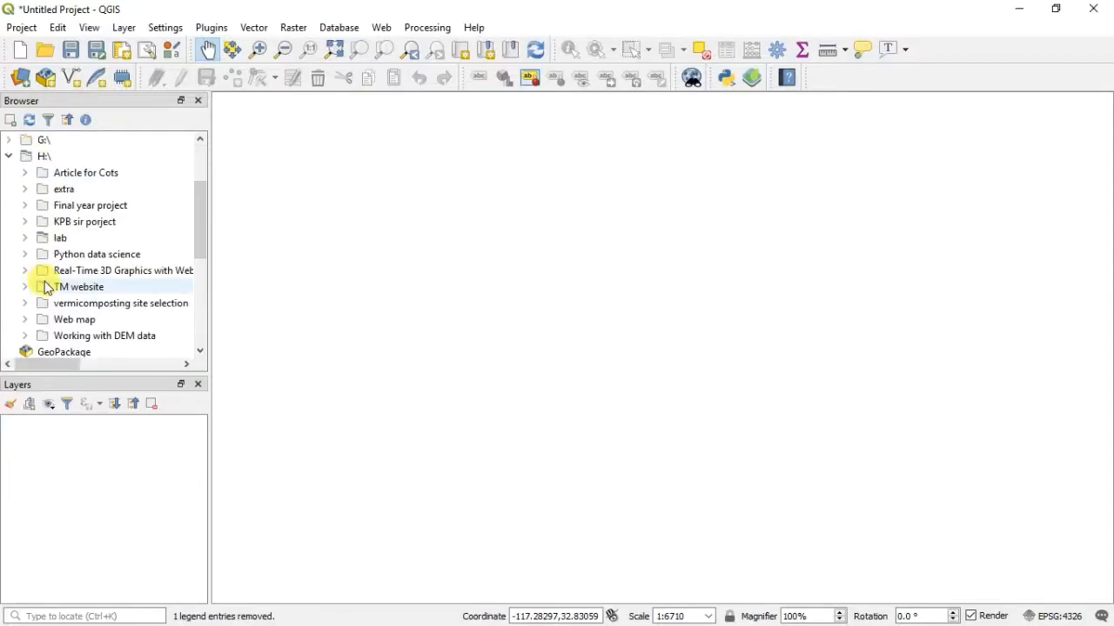
- Load conus_usgs.dem and output 1/ikonos_ortho.dat into QGIS, then hide ikonos_ortho
click(25, 237)
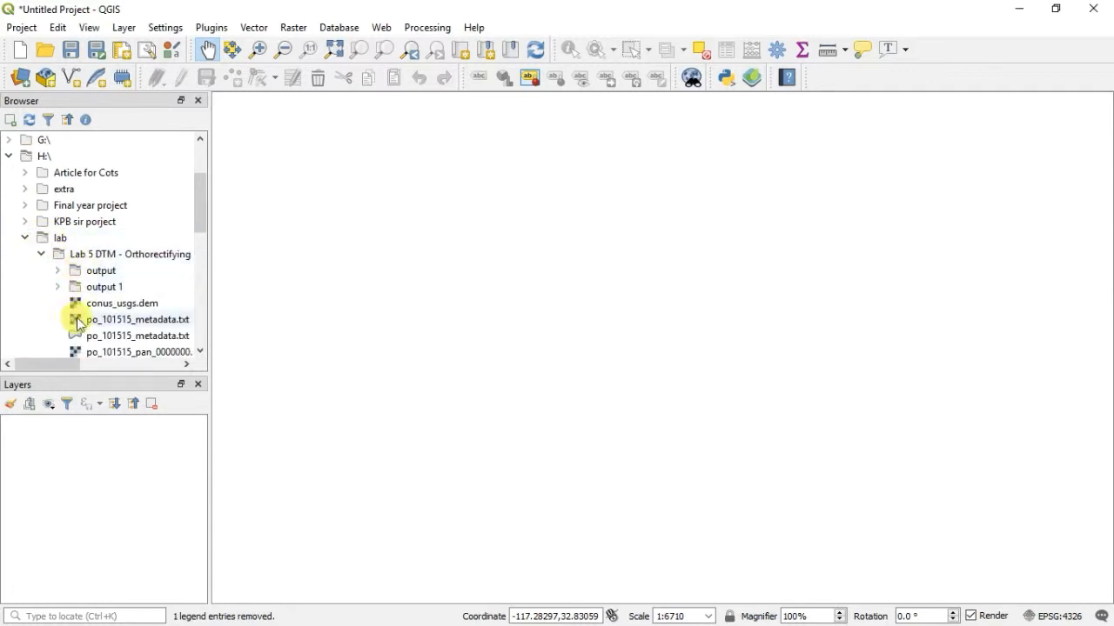
double_click(121, 303)
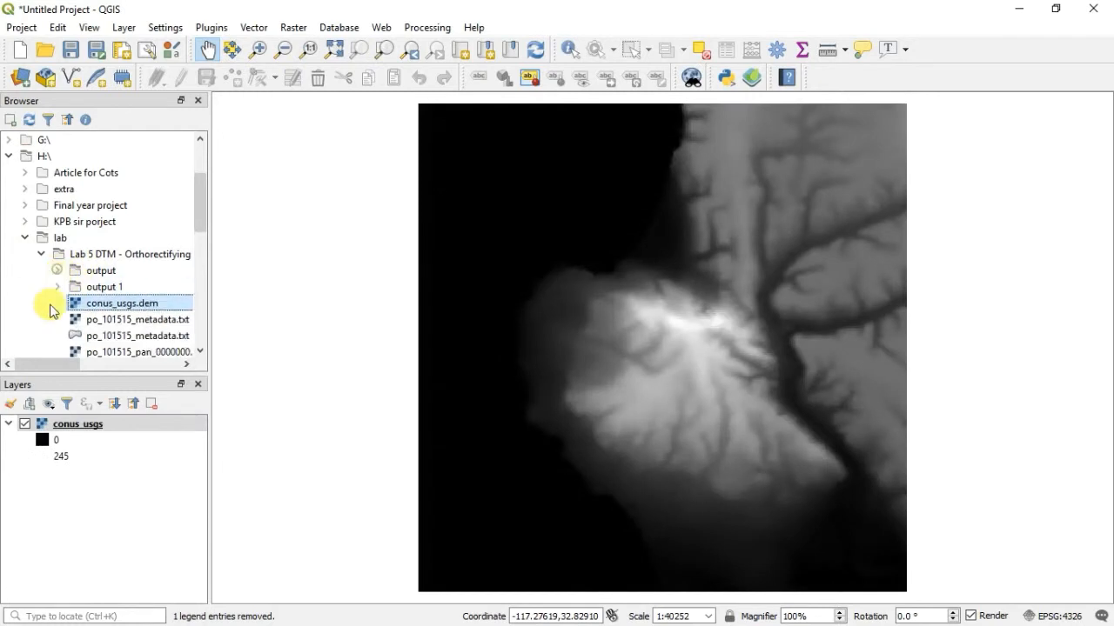
click(57, 287)
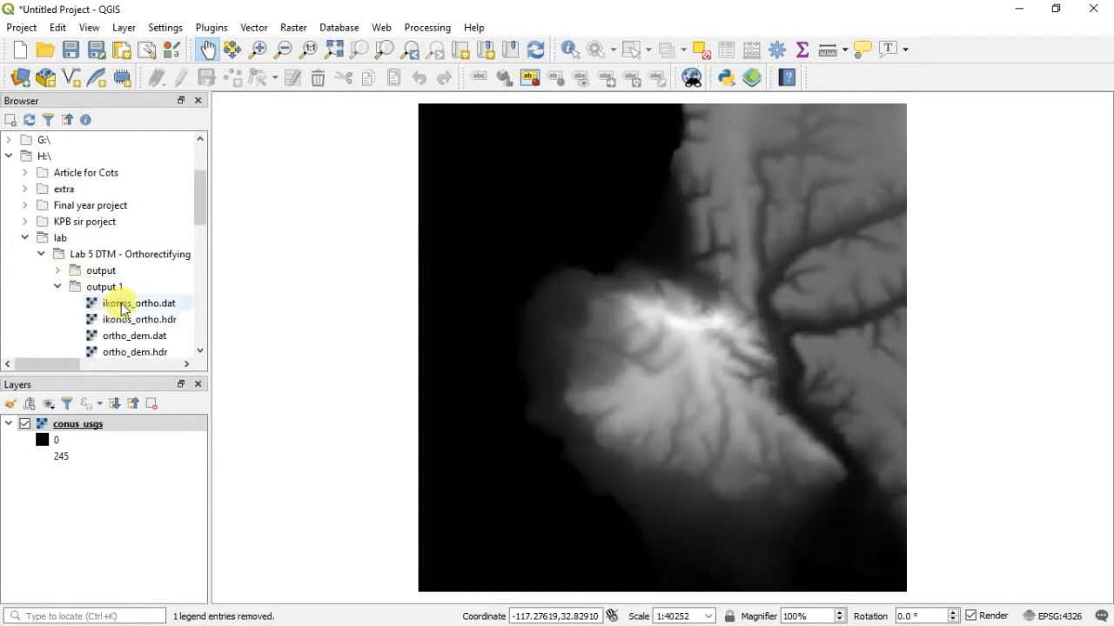
double_click(130, 303)
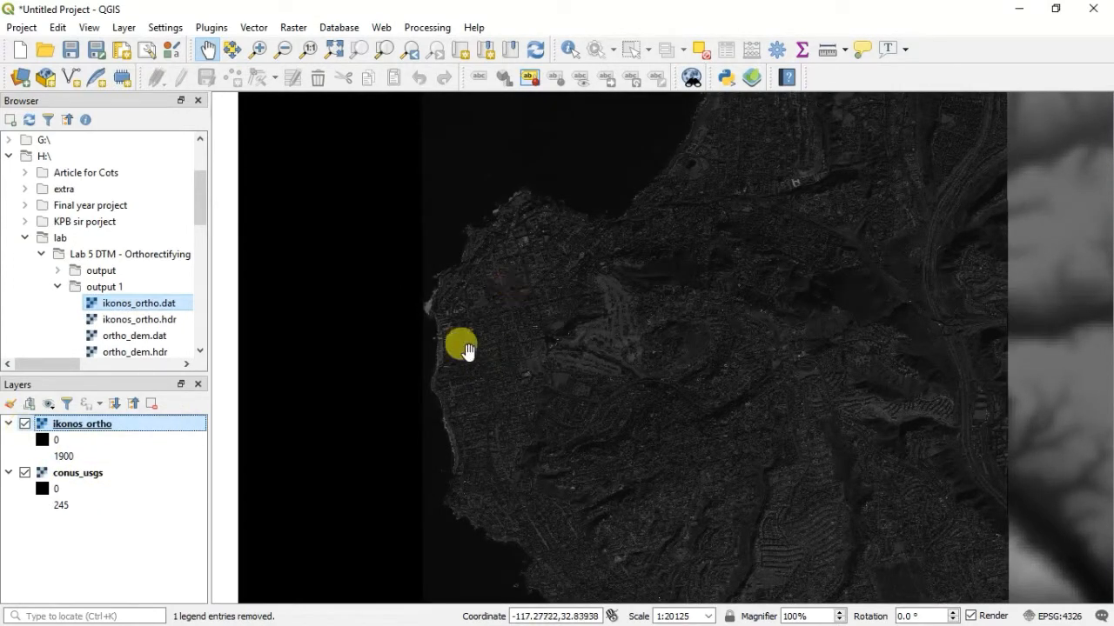
click(25, 424)
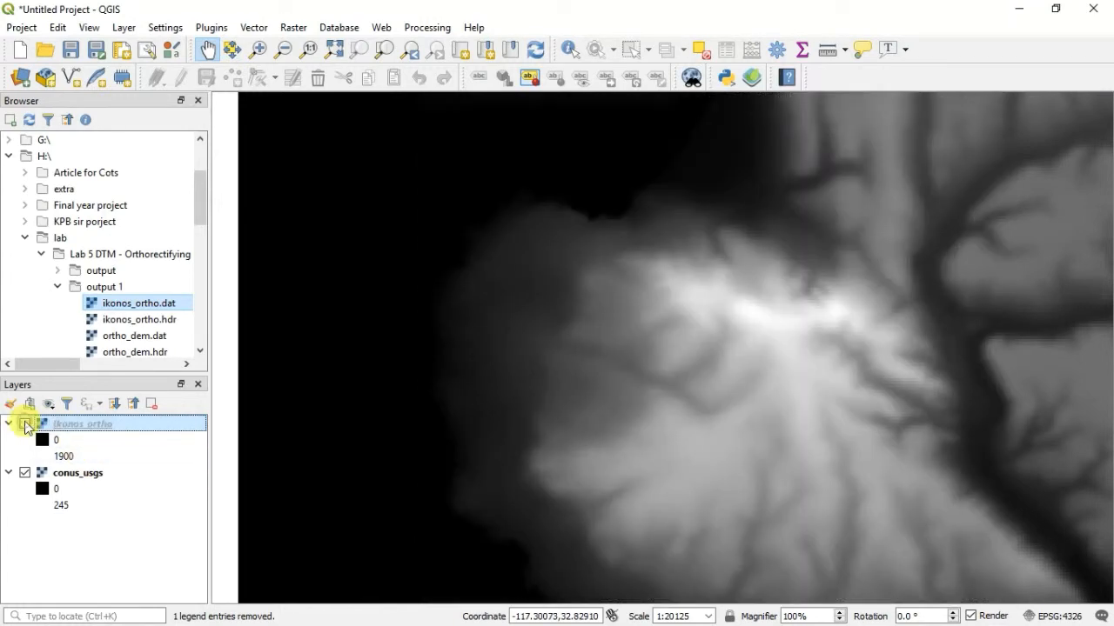